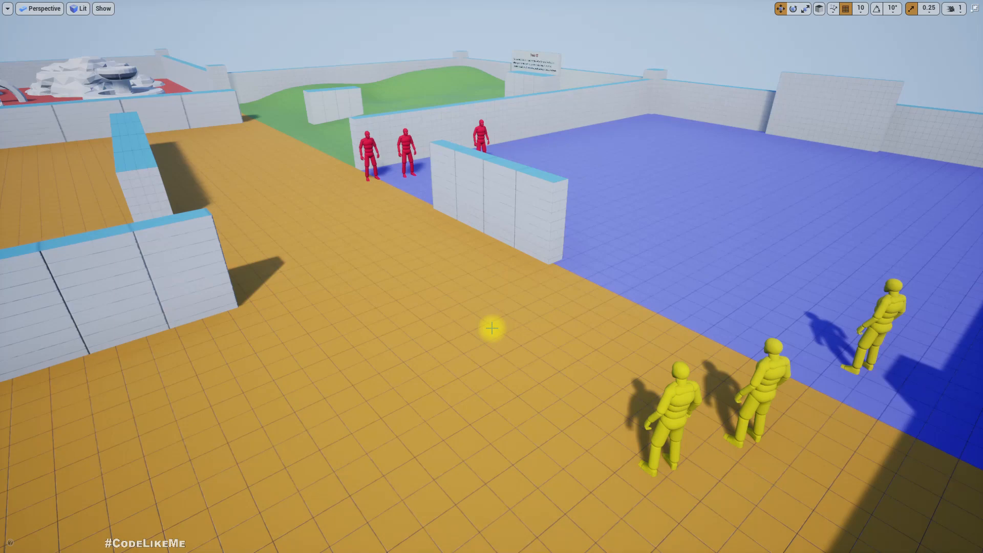
Page through the patron list in Patreon's Relationship manager
click(483, 138)
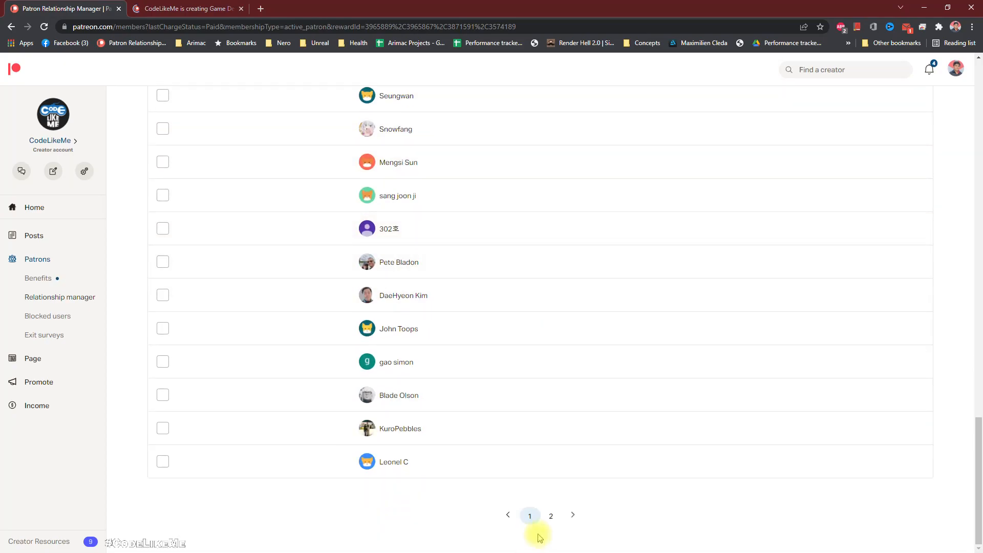
click(551, 516)
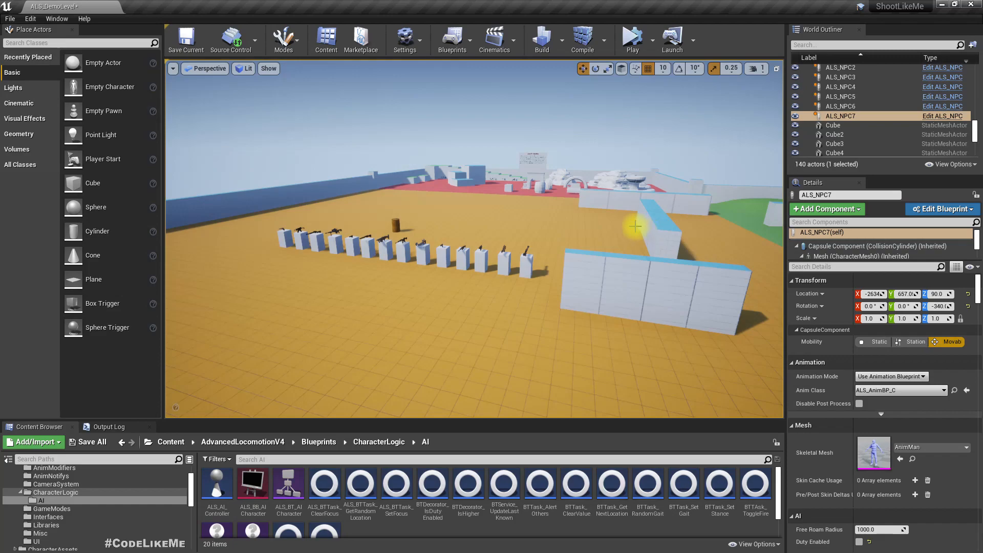
mouse_move(216, 483)
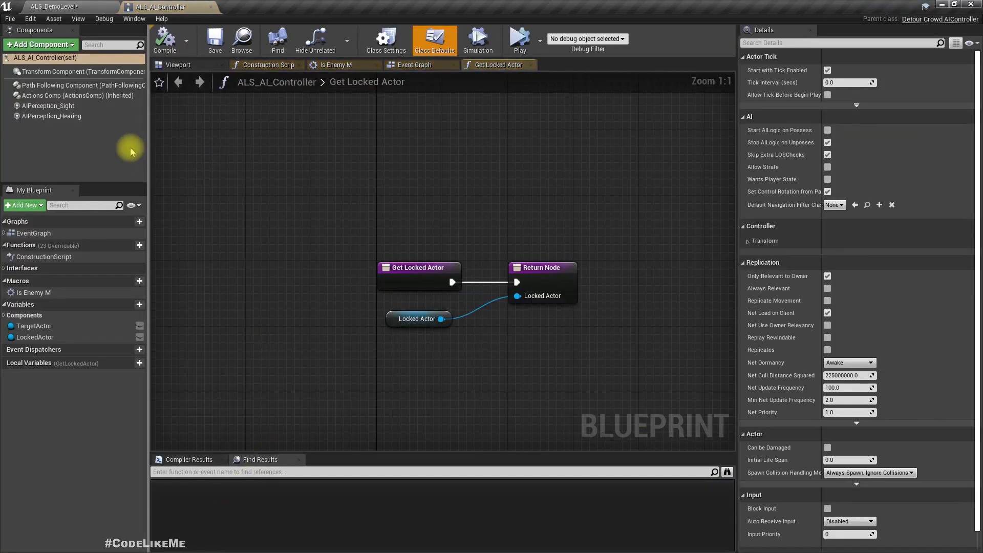
Inspect AIPerception_Sight's Senses Config in ALS_AI_Controller
click(48, 106)
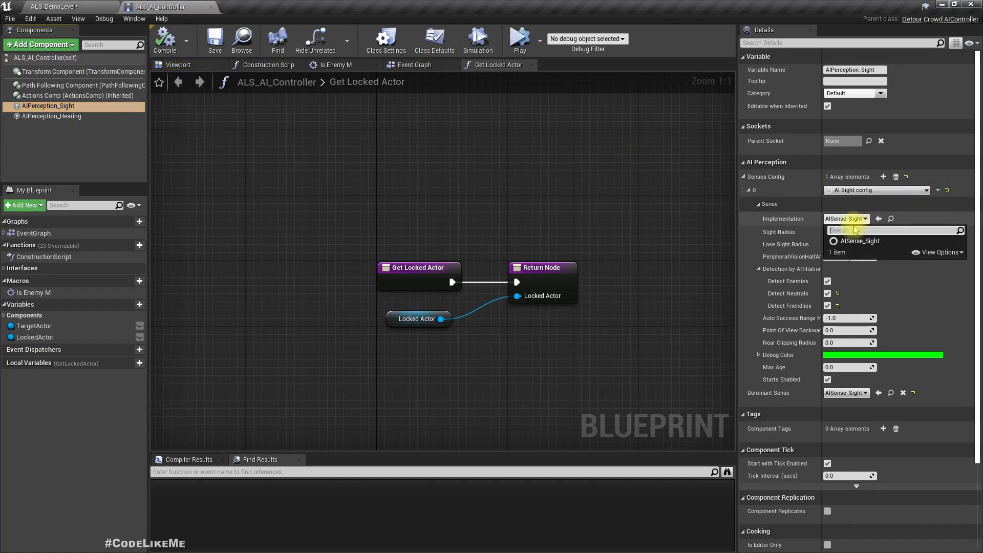
click(859, 240)
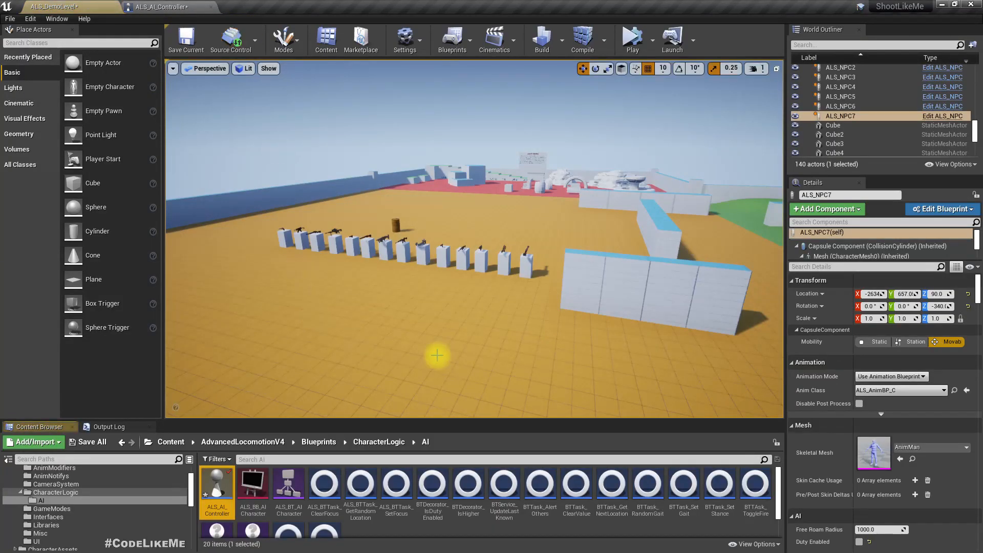
Open ALS_Base_CharacterBP from the CharacterLogic folder and show its Viewport preview
click(378, 443)
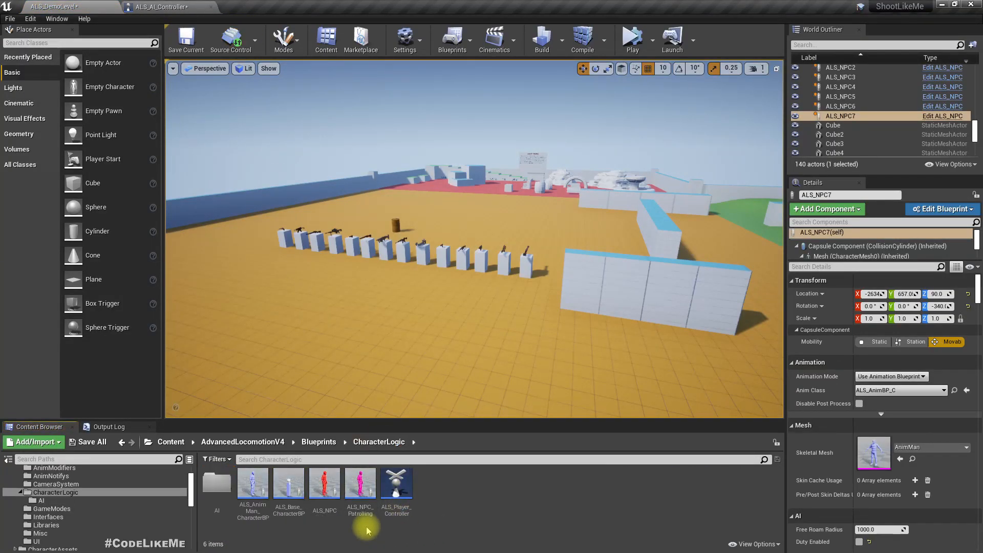
mouse_move(288, 482)
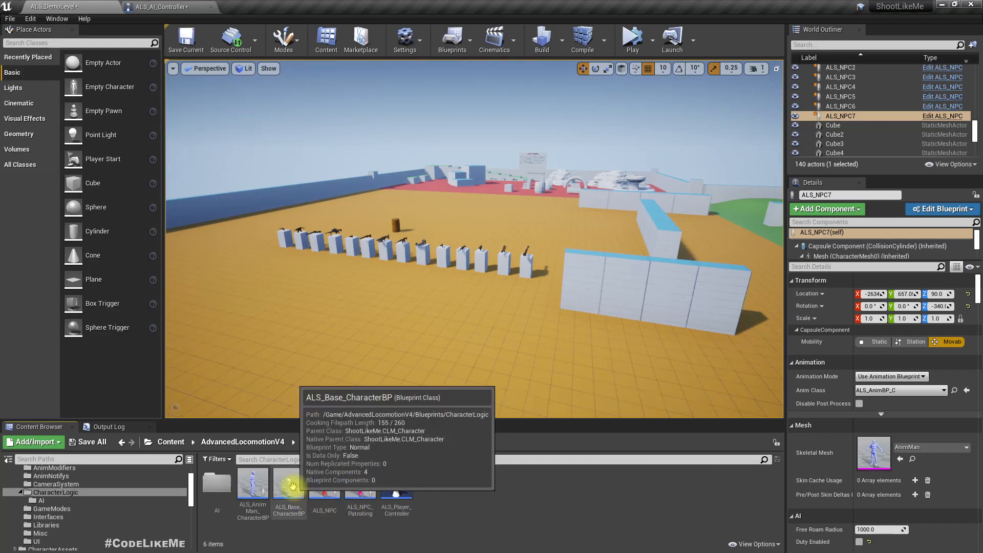
double_click(289, 492)
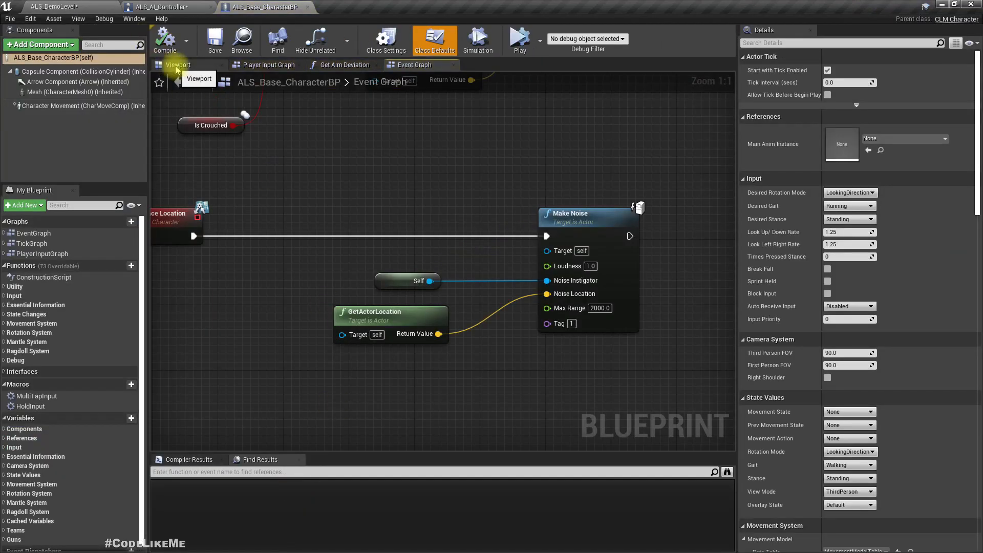
click(179, 64)
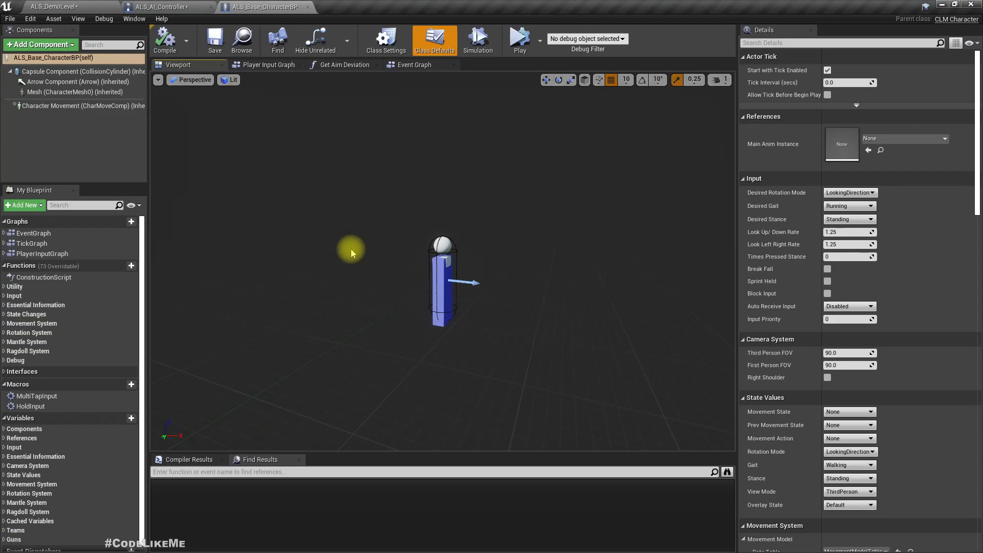
mouse_move(350, 253)
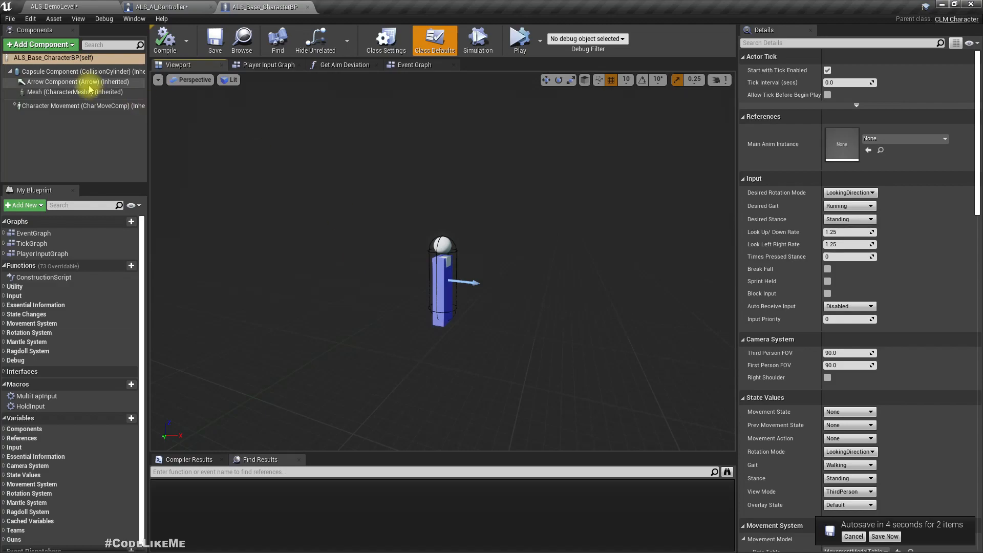
mouse_move(257, 7)
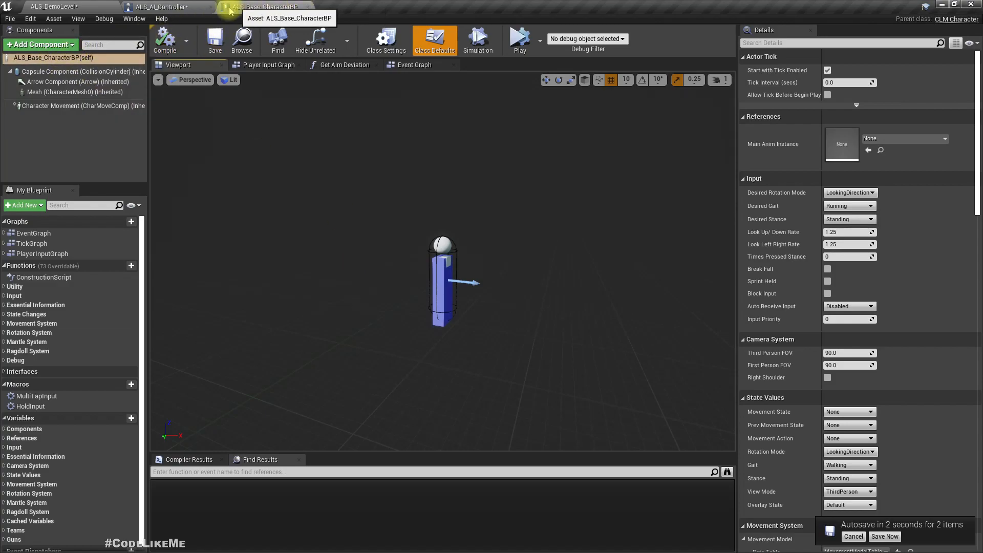
Add a Cube component by mistake and remove it again
click(40, 44)
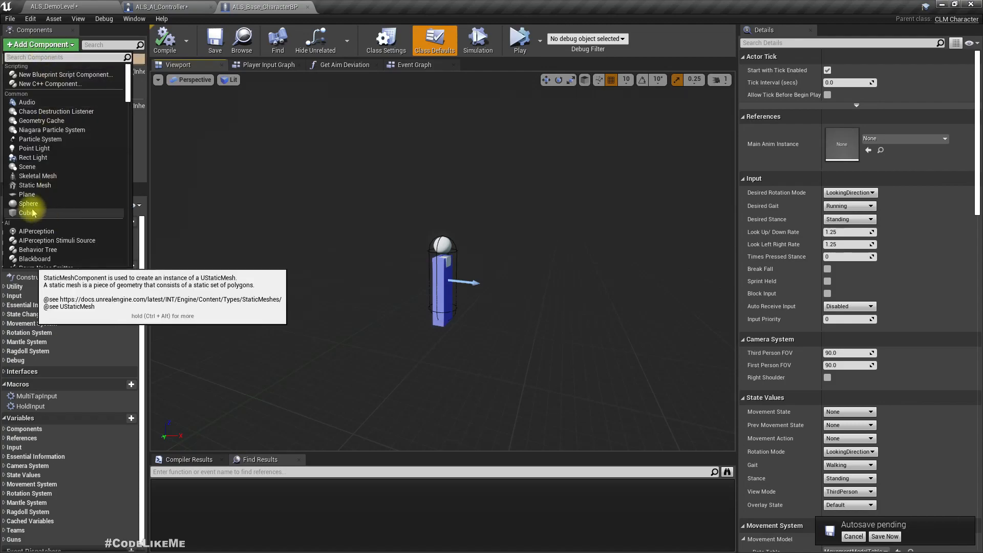
click(28, 213)
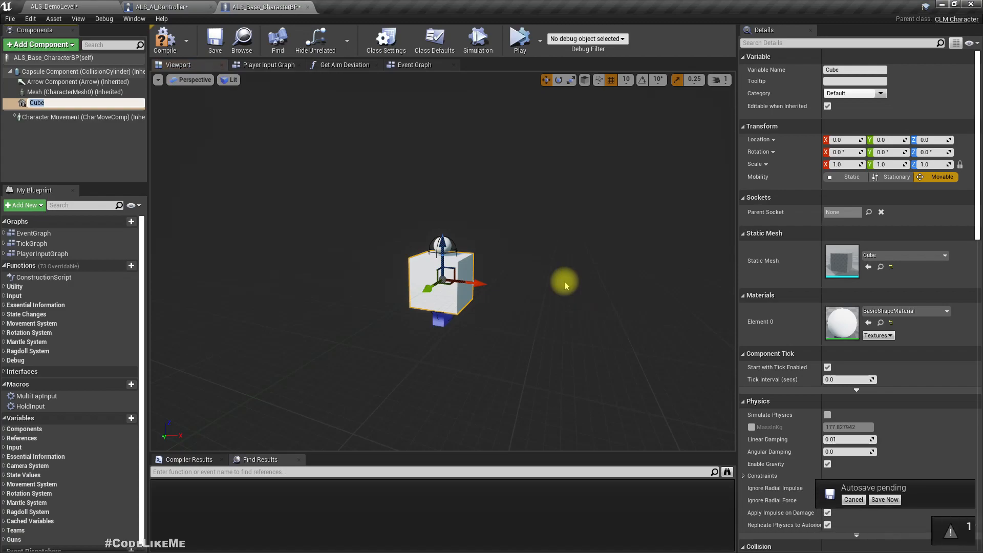
click(885, 499)
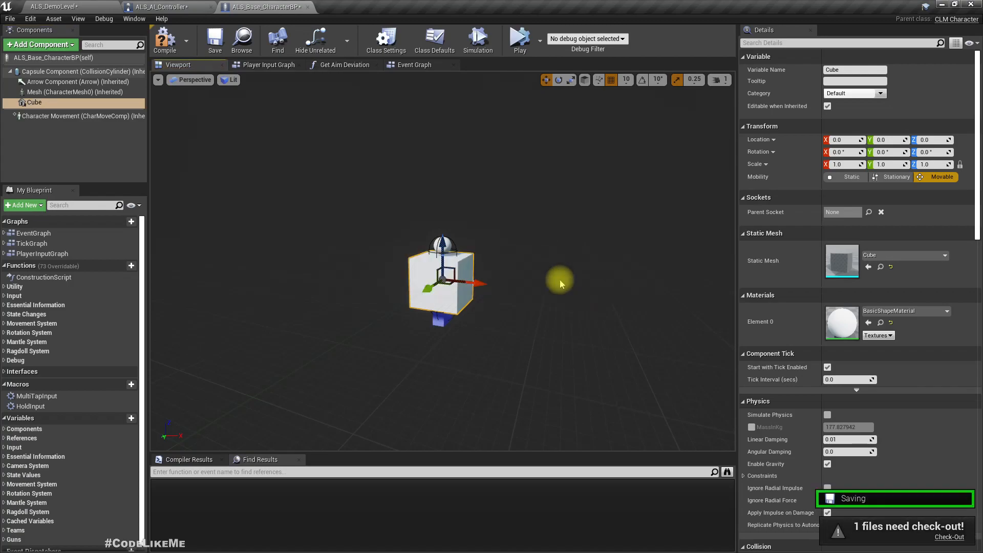
mouse_move(32, 103)
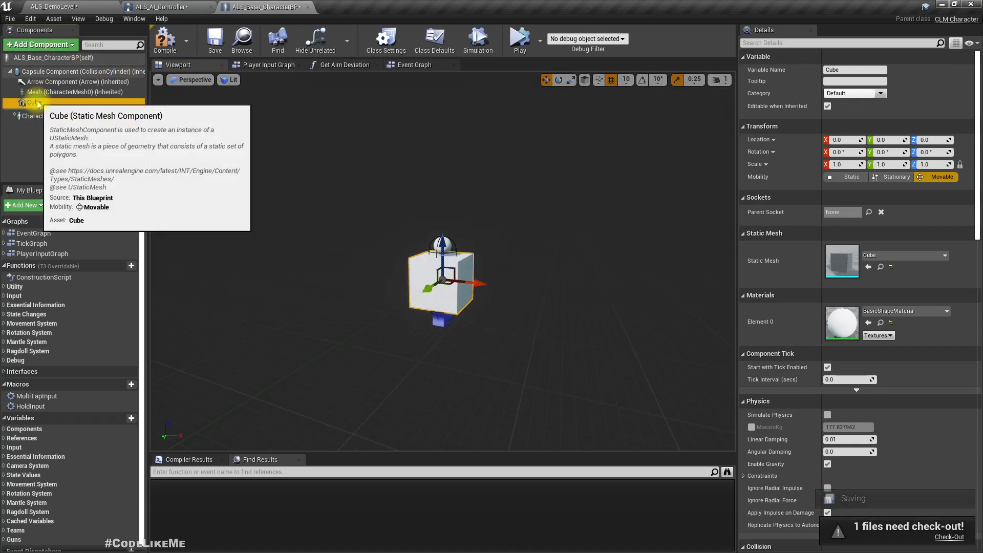
click(37, 44)
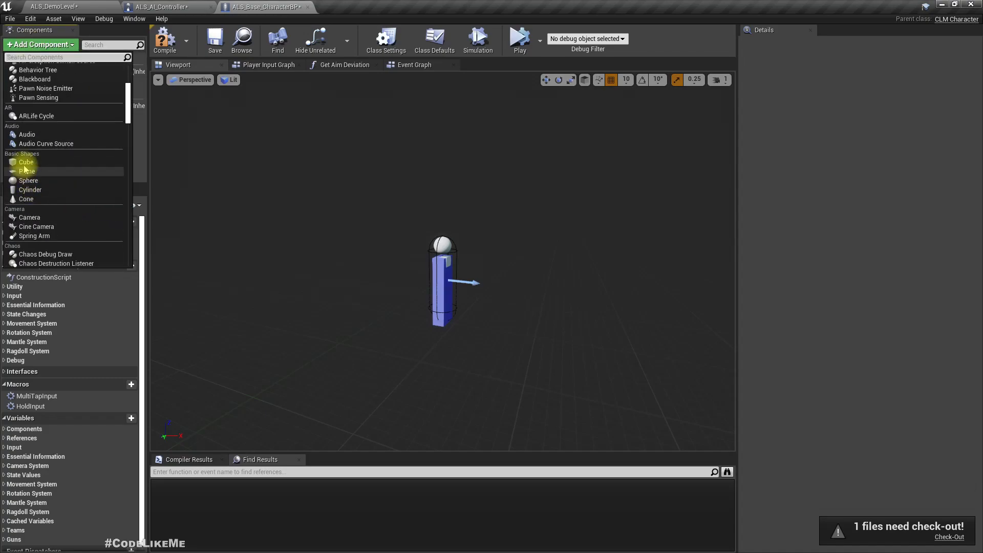
click(27, 162)
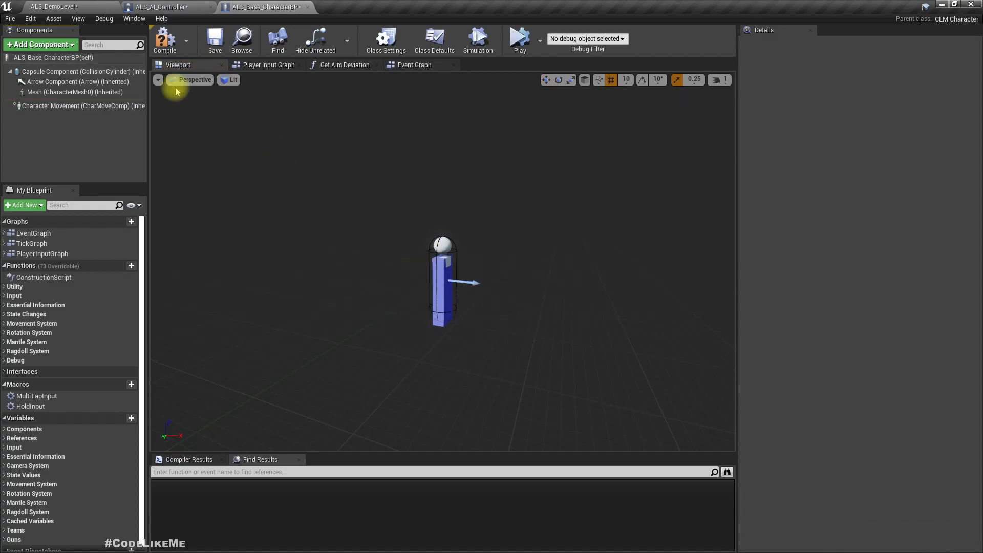
Add a Box Collision component scaled 3.0, 3.0, 1.0 around the capsule
click(40, 44)
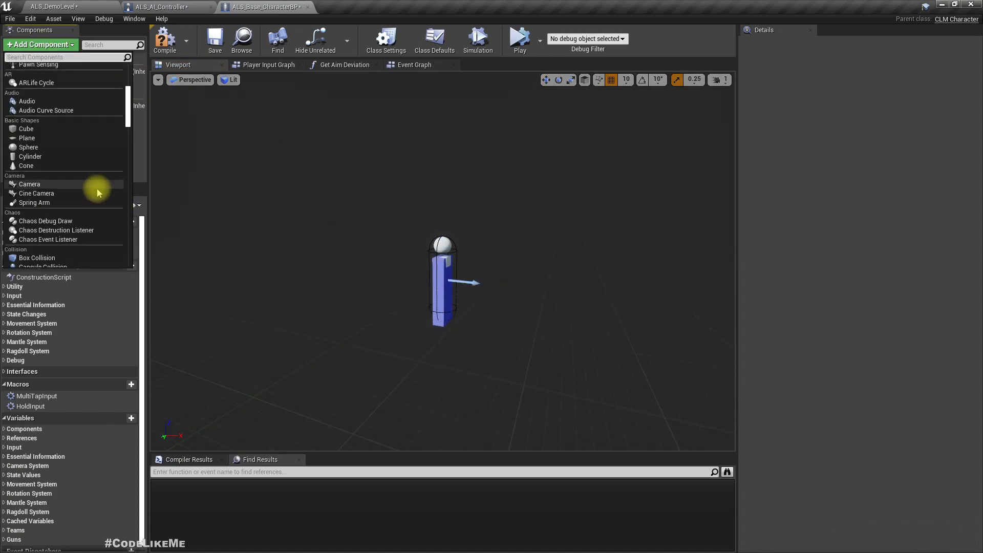
scroll(down, 3)
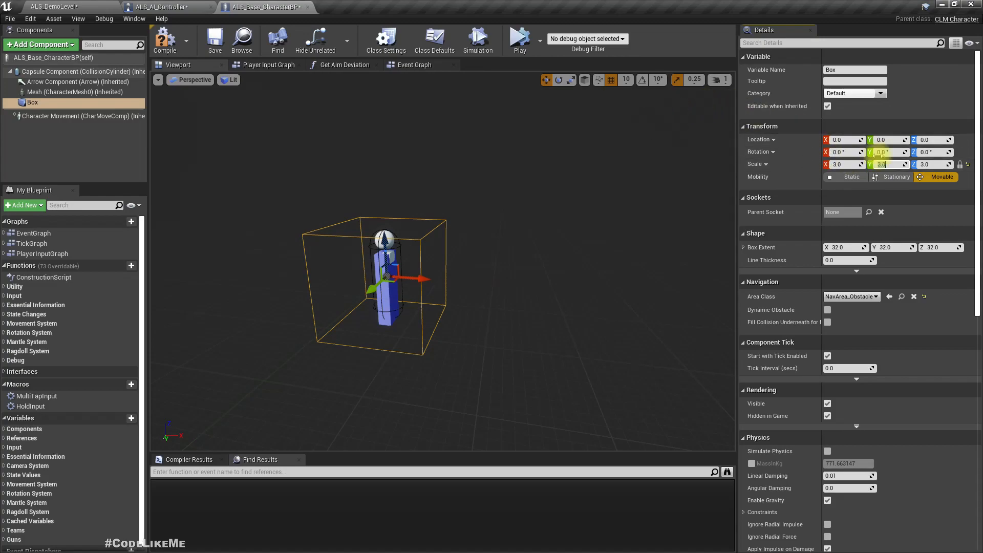
click(968, 164)
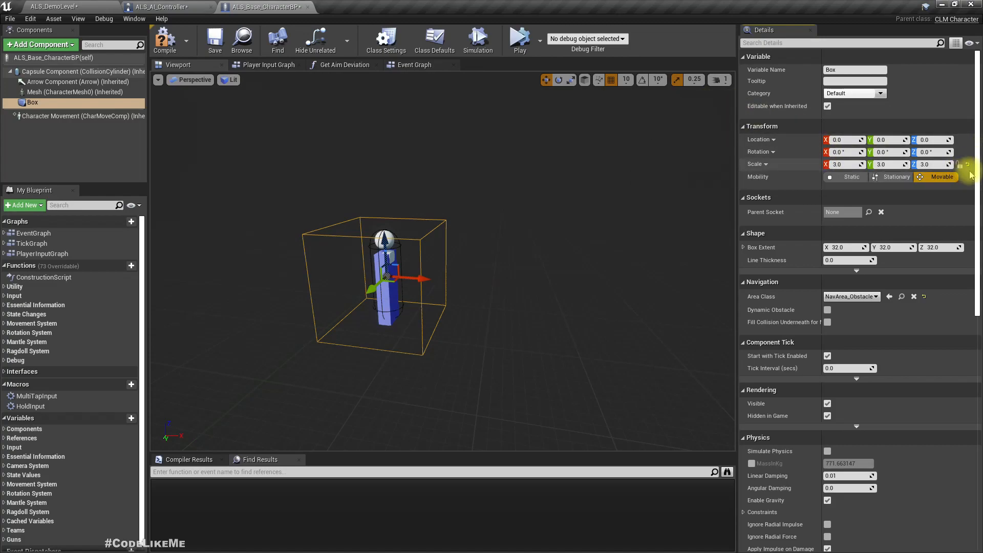
text(1.0)
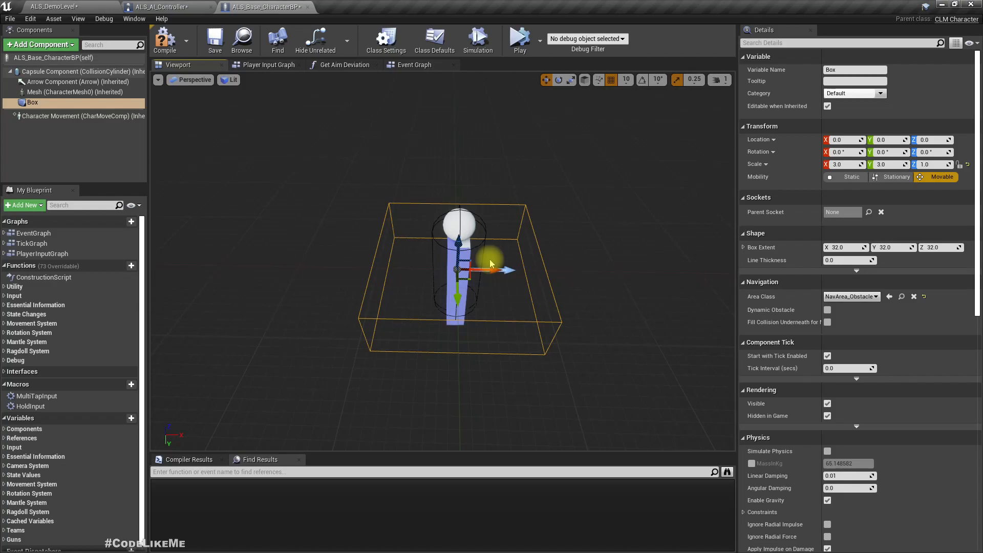
mouse_move(164, 39)
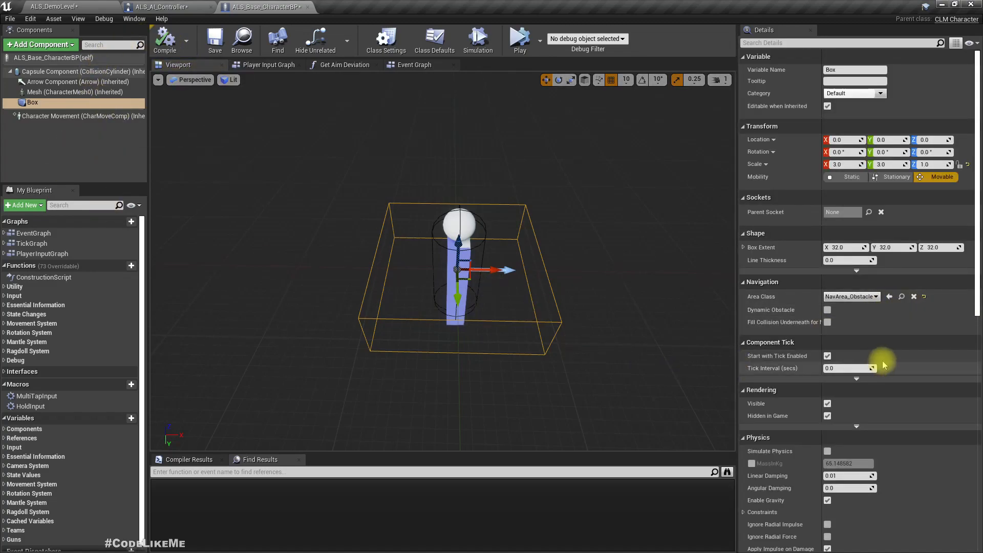
Set the Box to Custom collision overlapping only Pawn and add its Begin Overlap event node
scroll(down, 3)
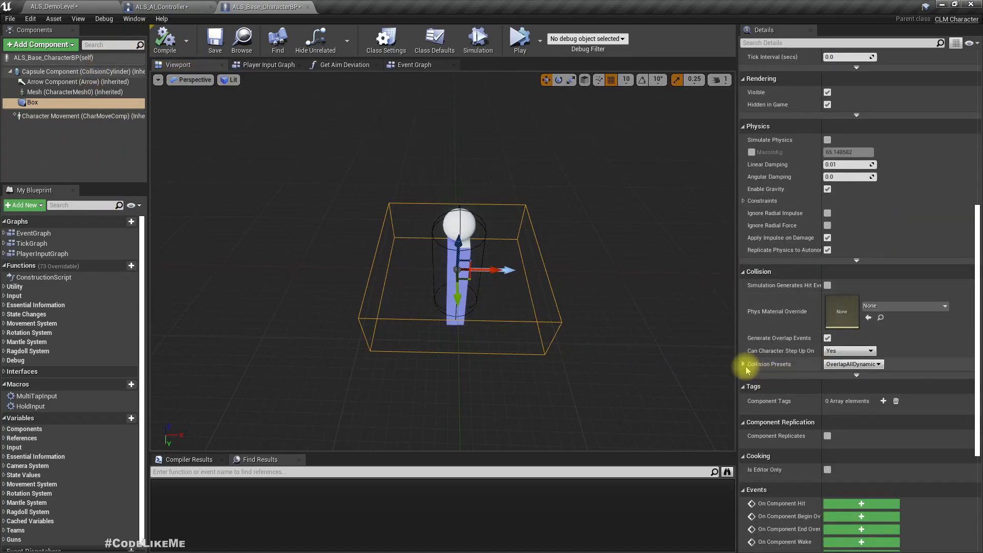
click(880, 363)
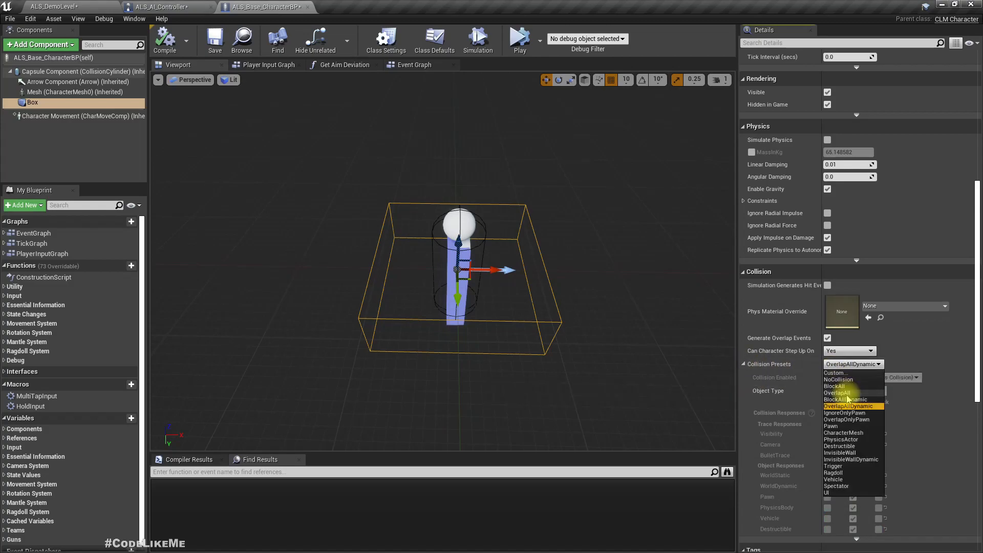
click(847, 406)
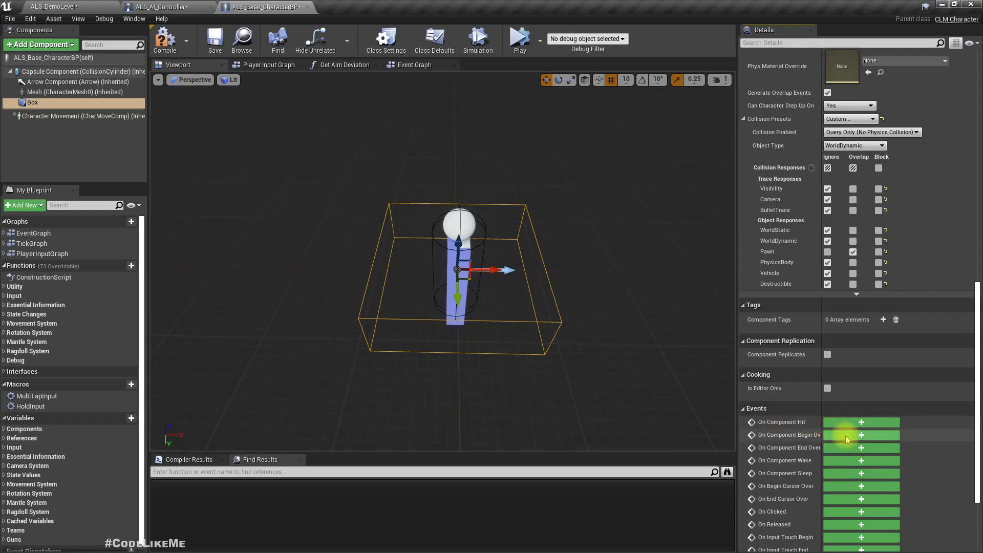
click(861, 434)
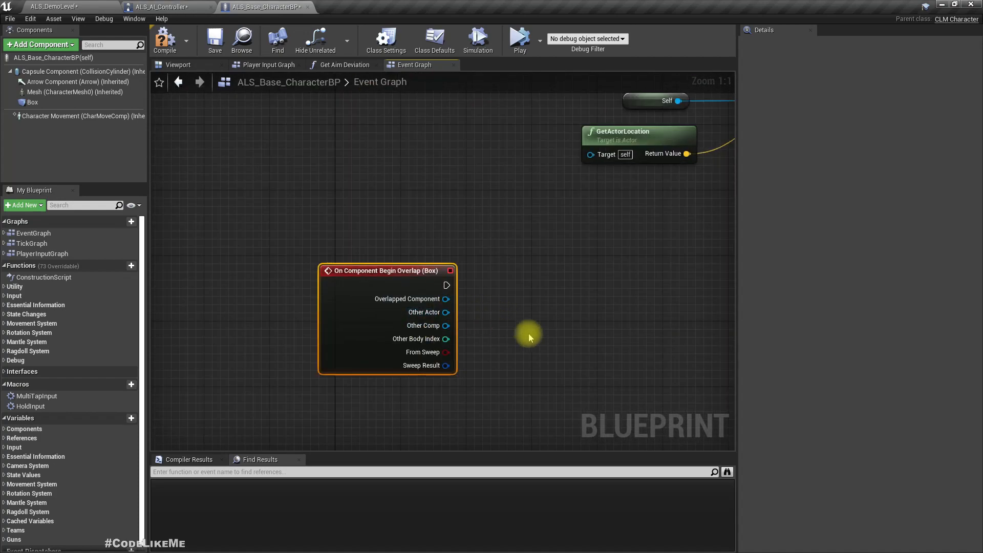
right_click(529, 336)
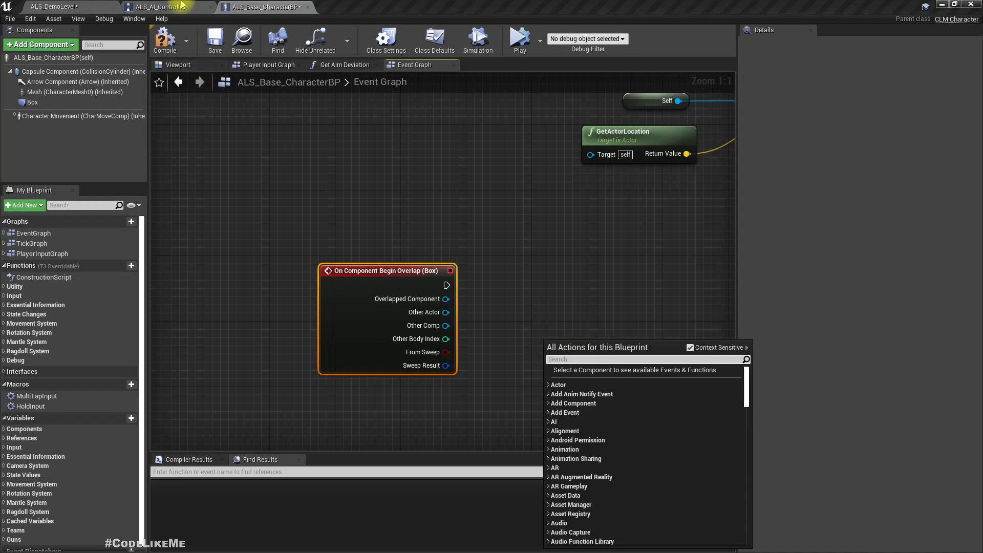
click(164, 6)
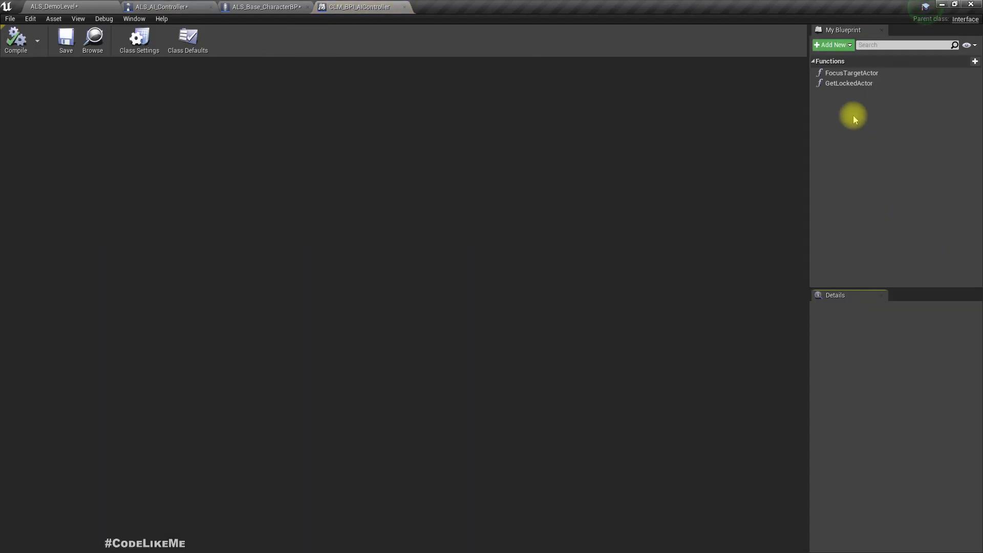
Add a new OnTouch function to the CLM_BPI_AIController interface
click(830, 44)
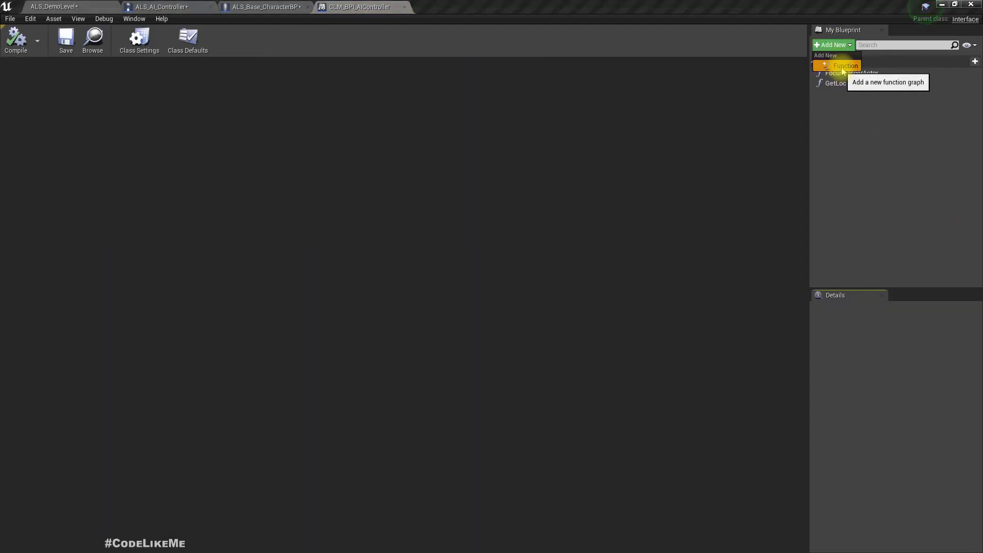
click(845, 66)
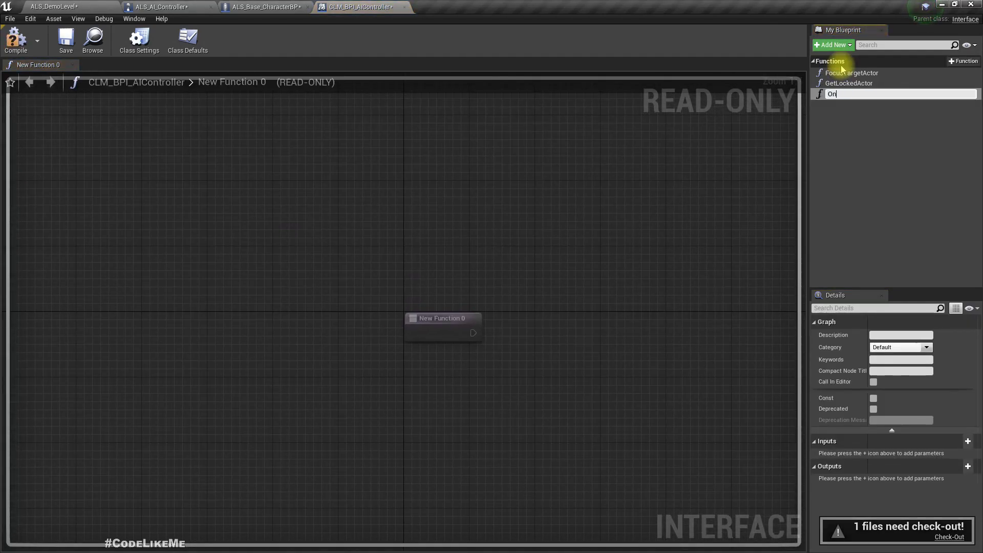
text(Touch)
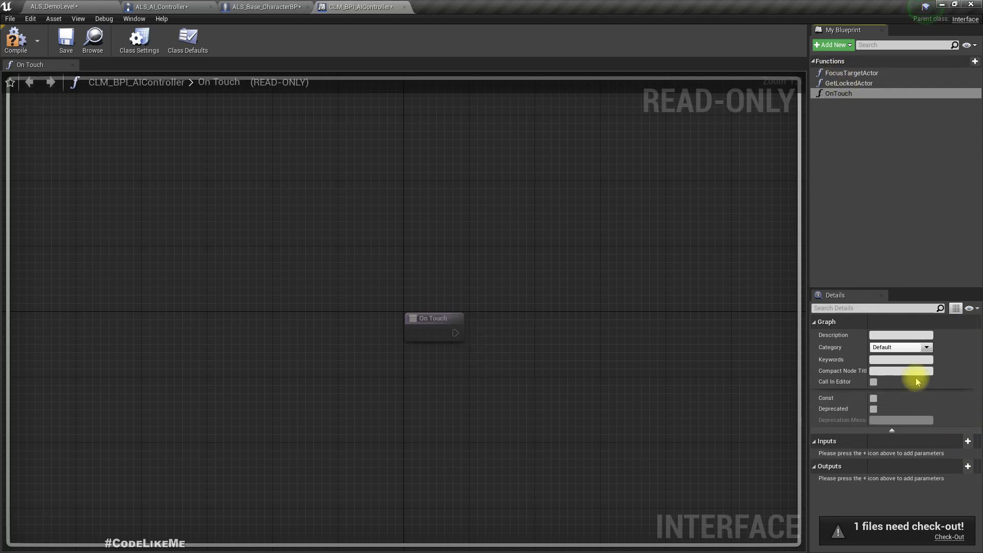
mouse_move(958, 401)
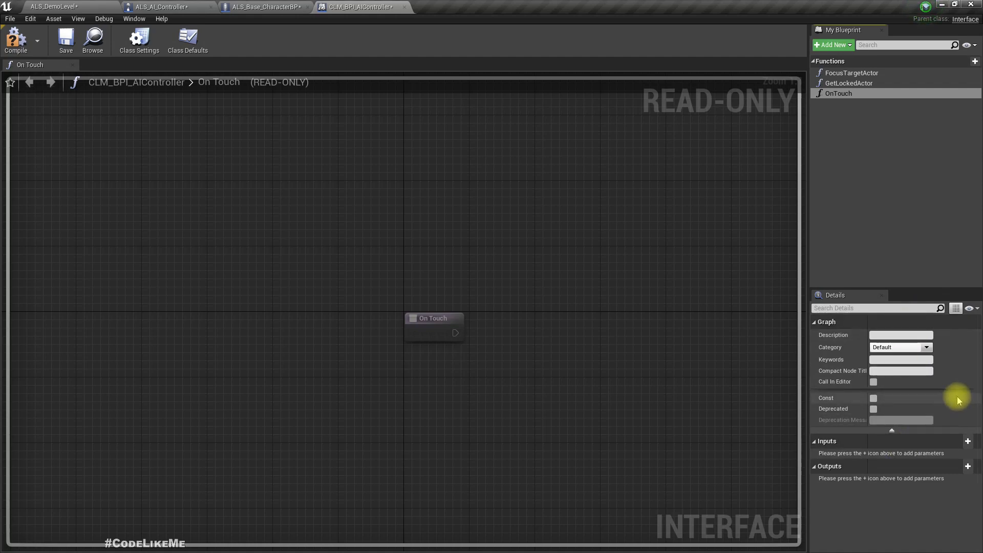
mouse_move(959, 476)
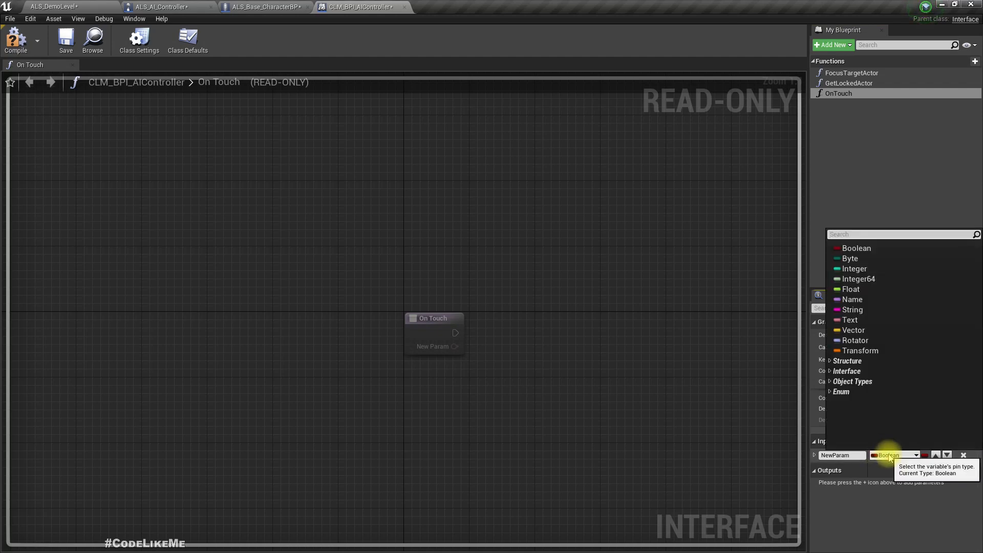
Give OnTouch an Actor input named Touched Actor and check out the modified assets
text(actor)
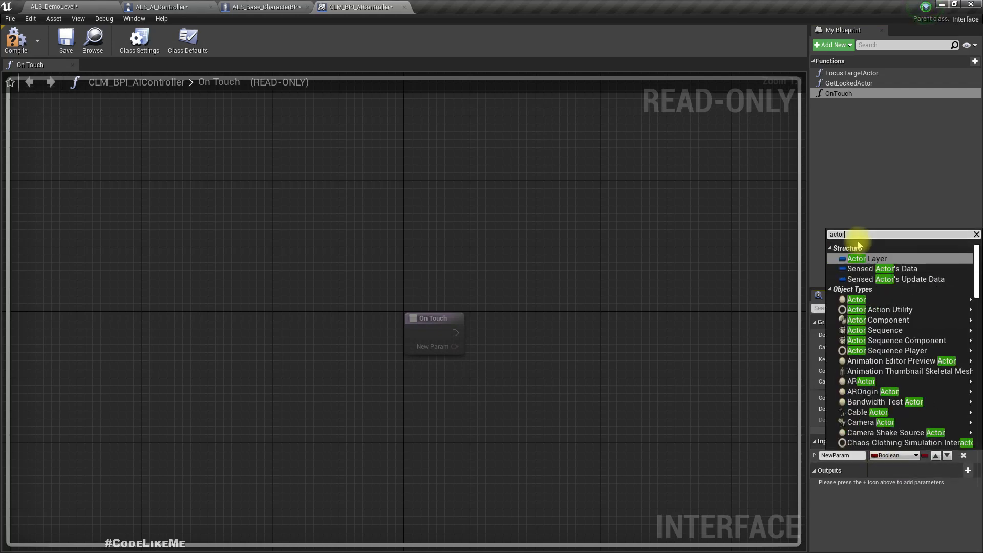
click(856, 299)
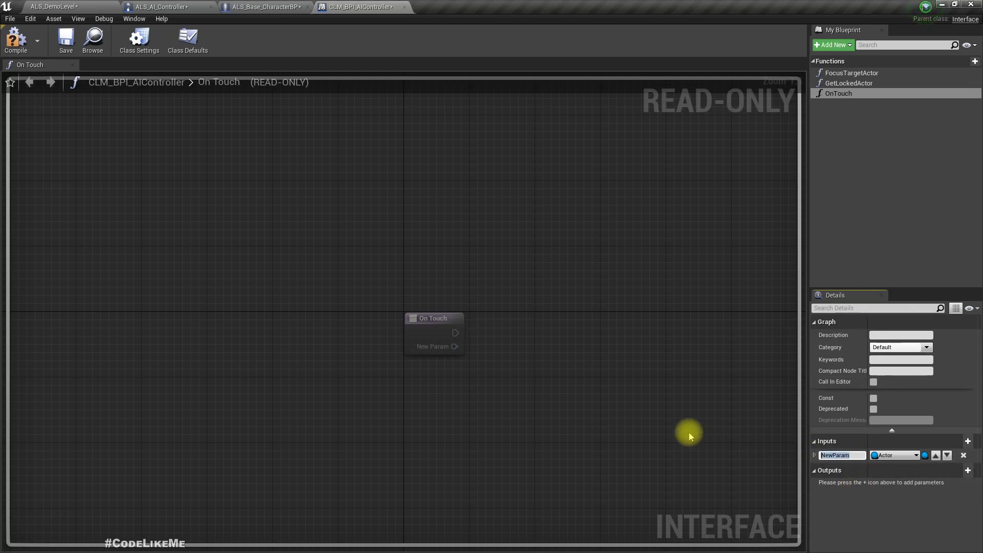
text(Touched Actor)
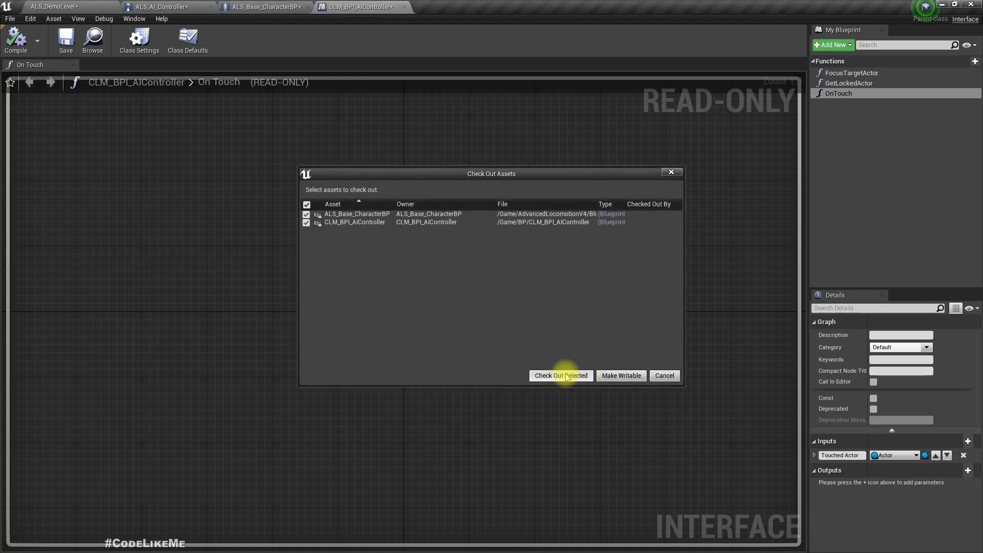
click(561, 374)
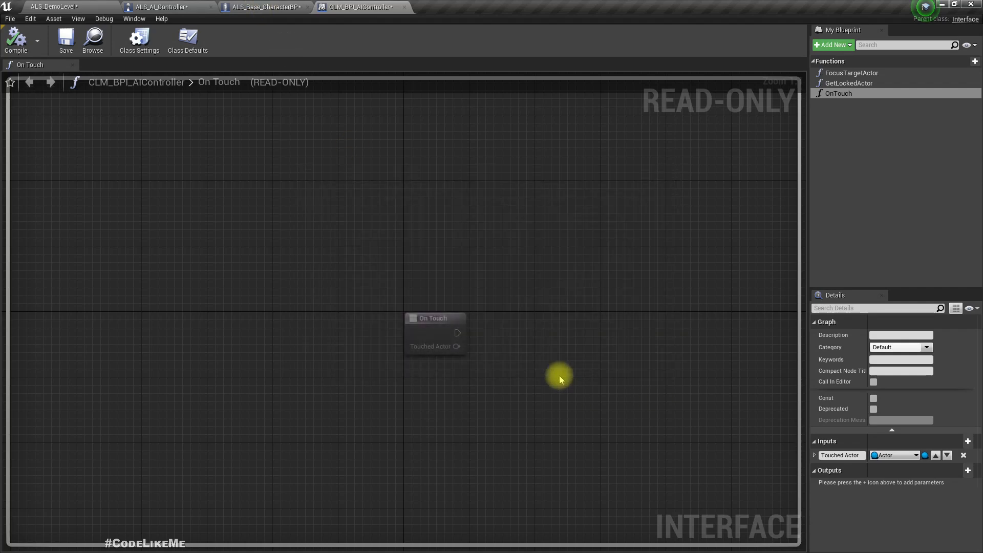
In ALS_Base_CharacterBP, add Get Controller and call On Touch (Message) from the box overlap event
click(264, 7)
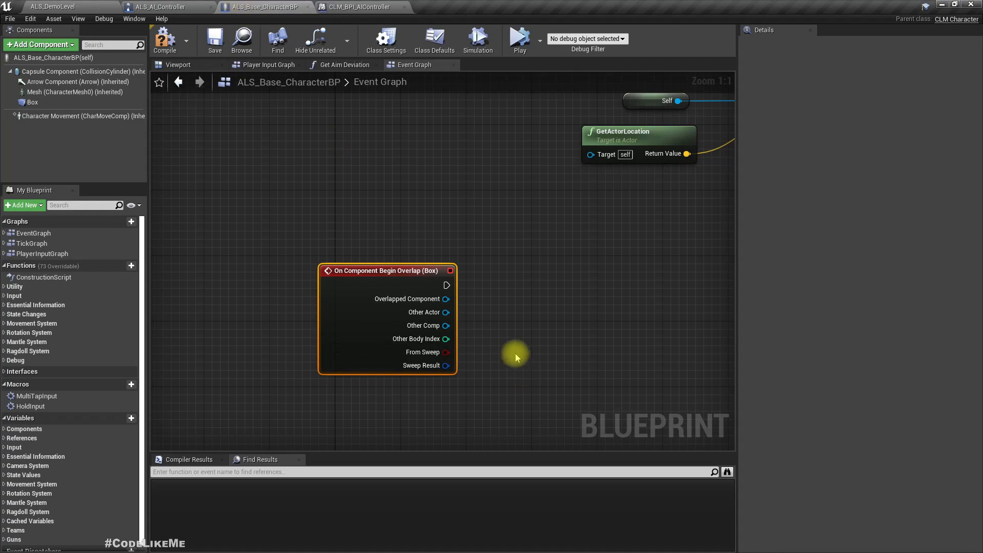
right_click(517, 351)
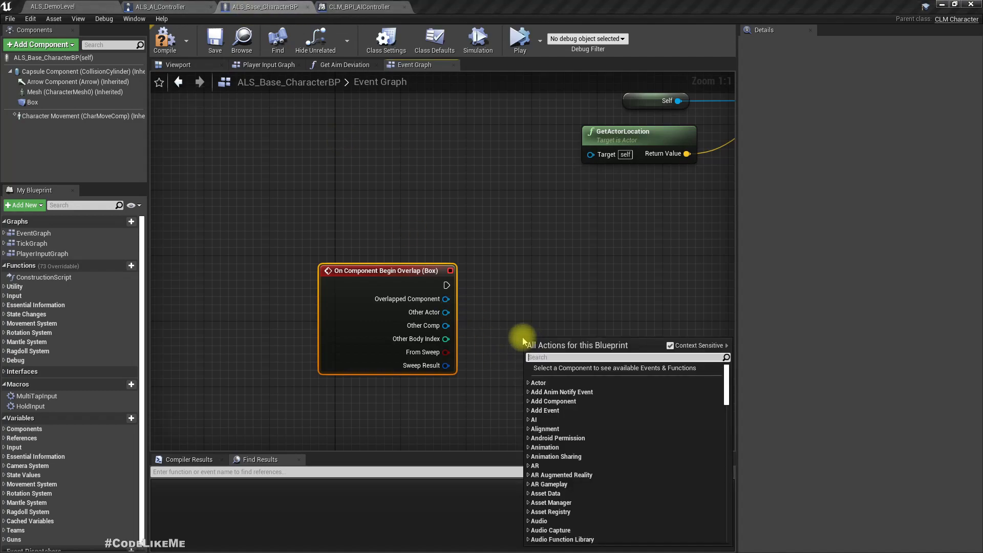
text(get controll)
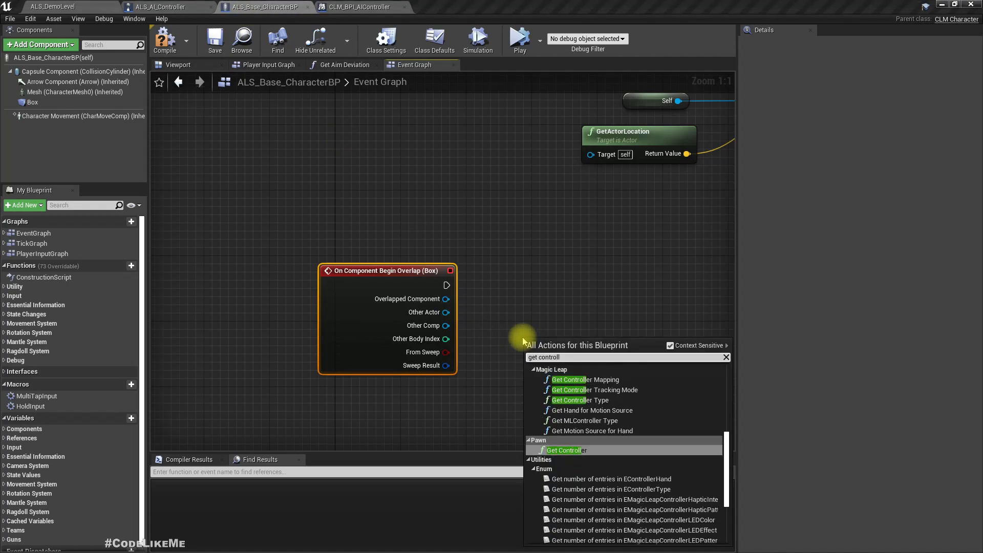
click(567, 450)
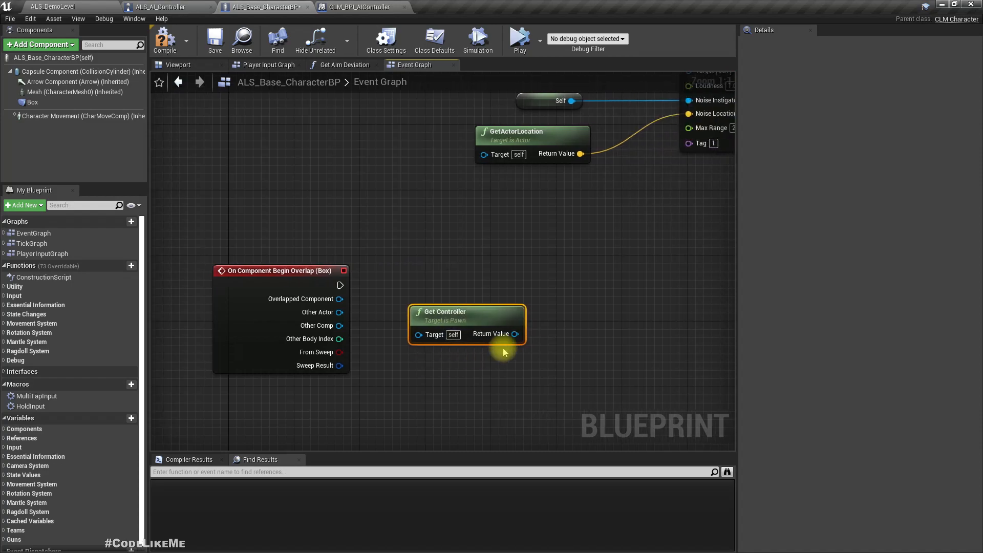
drag(513, 334, 554, 328)
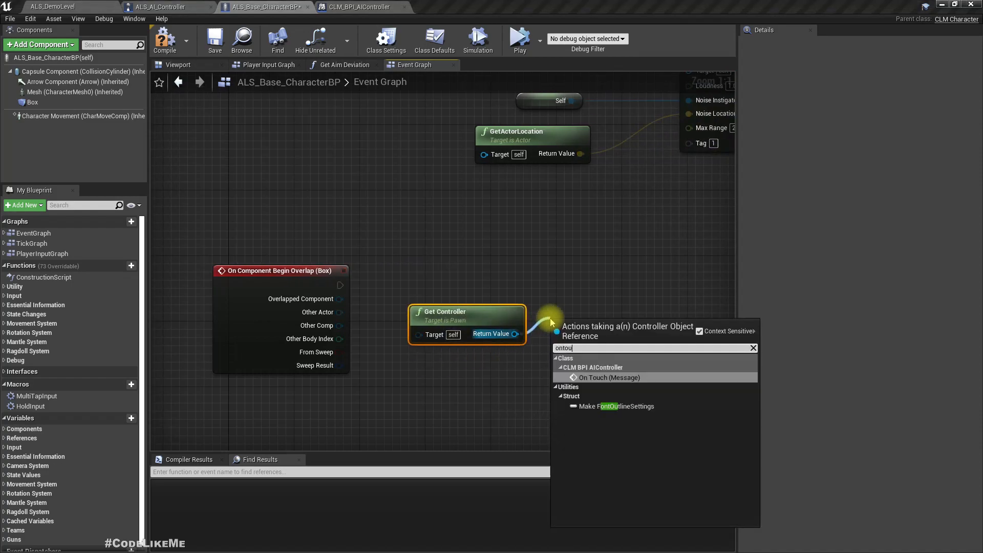
click(608, 377)
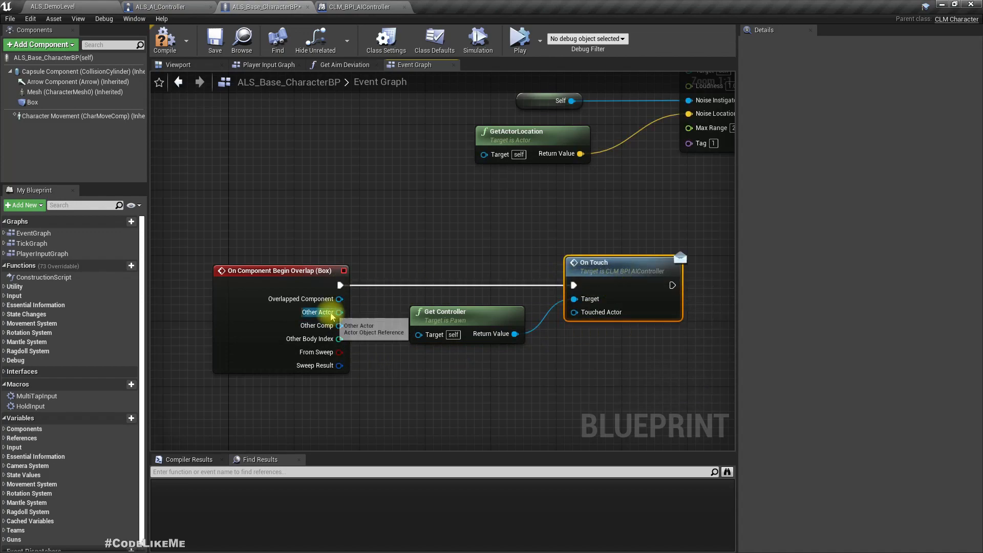
mouse_move(476, 301)
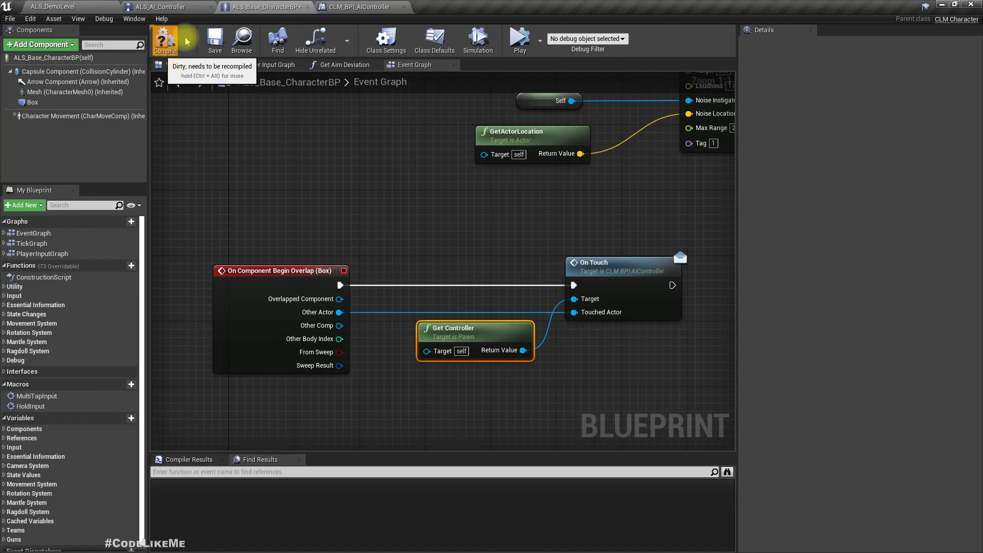
Implement the interface's On Touch as an event in ALS_AI_Controller's graph
click(166, 7)
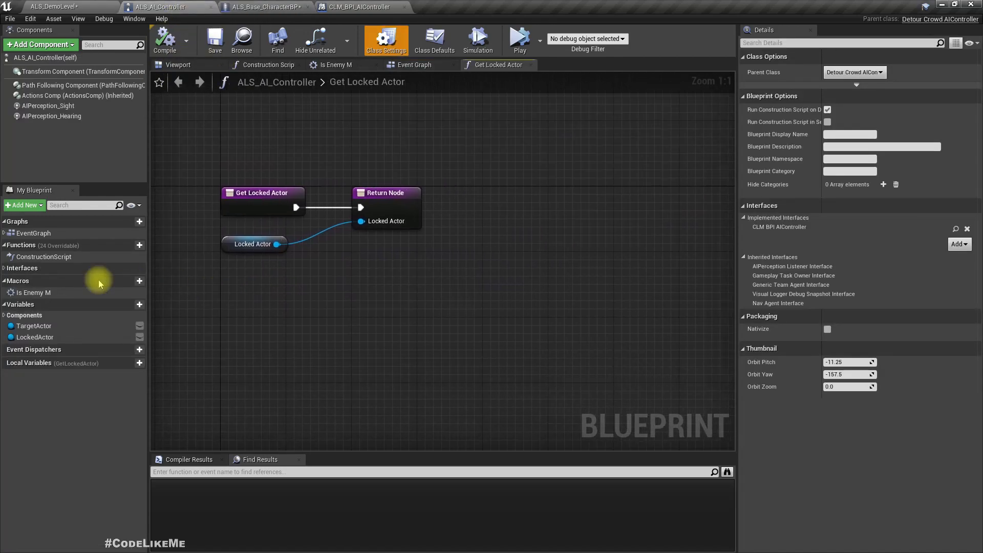
click(4, 268)
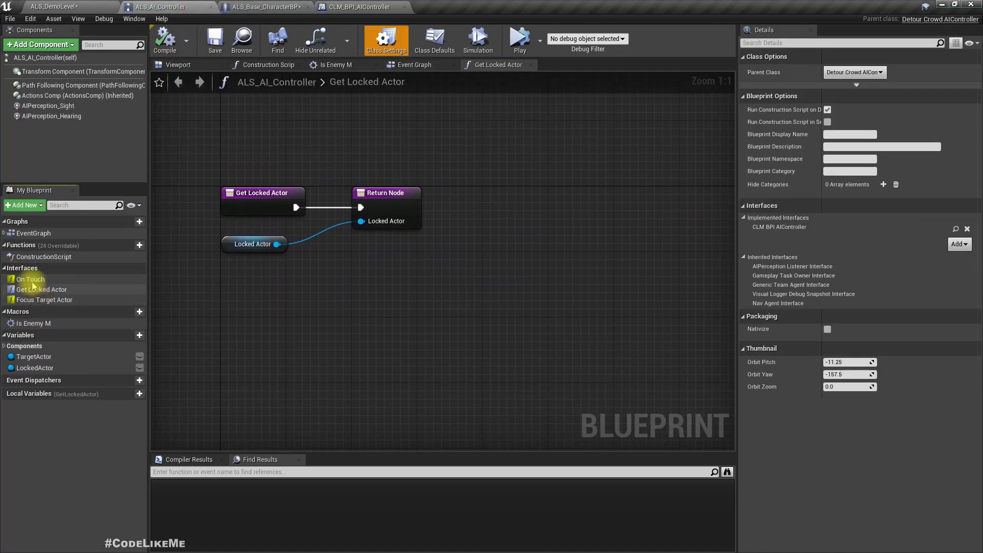
right_click(30, 279)
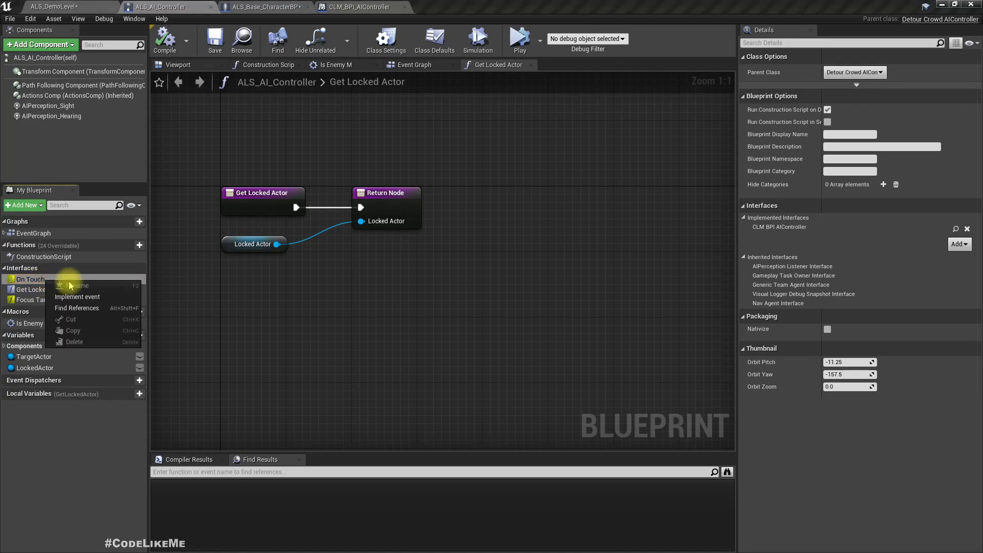
click(77, 297)
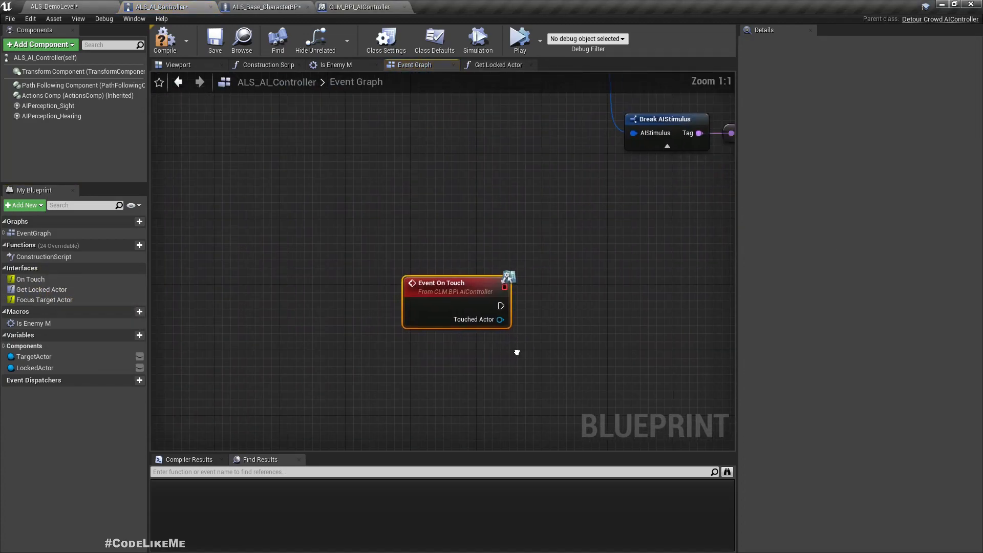
Box-select the sight perception handling nodes
scroll(down, 3)
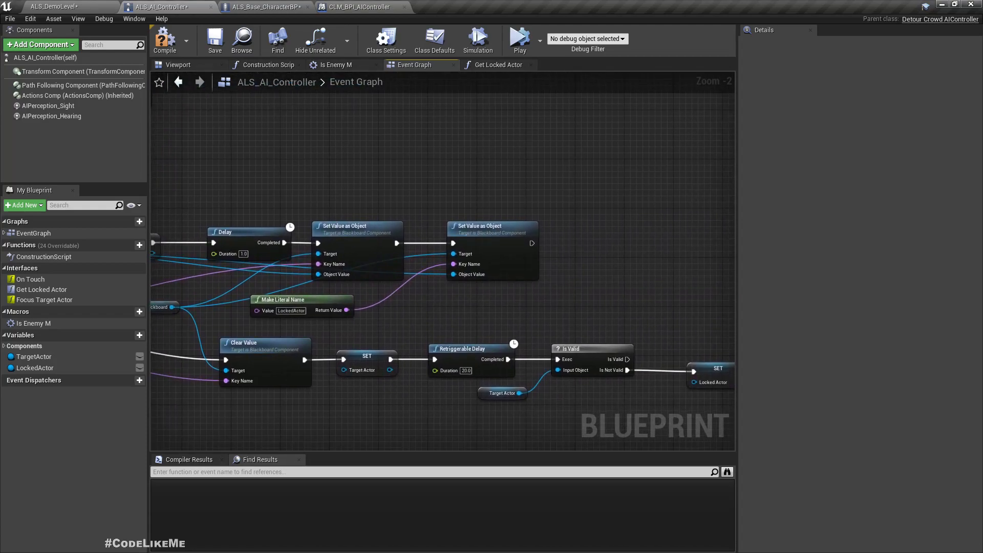
scroll(down, 3)
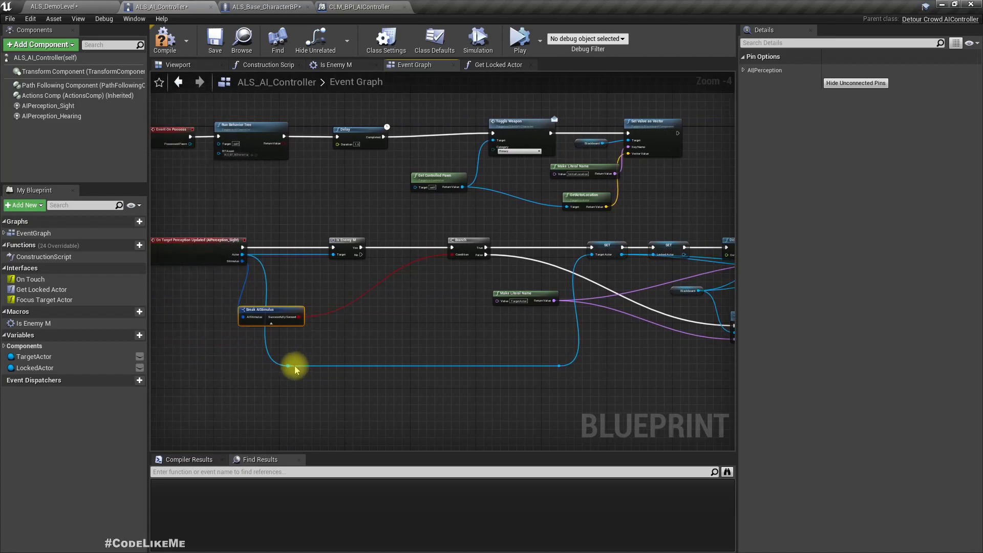
drag(292, 366, 337, 254)
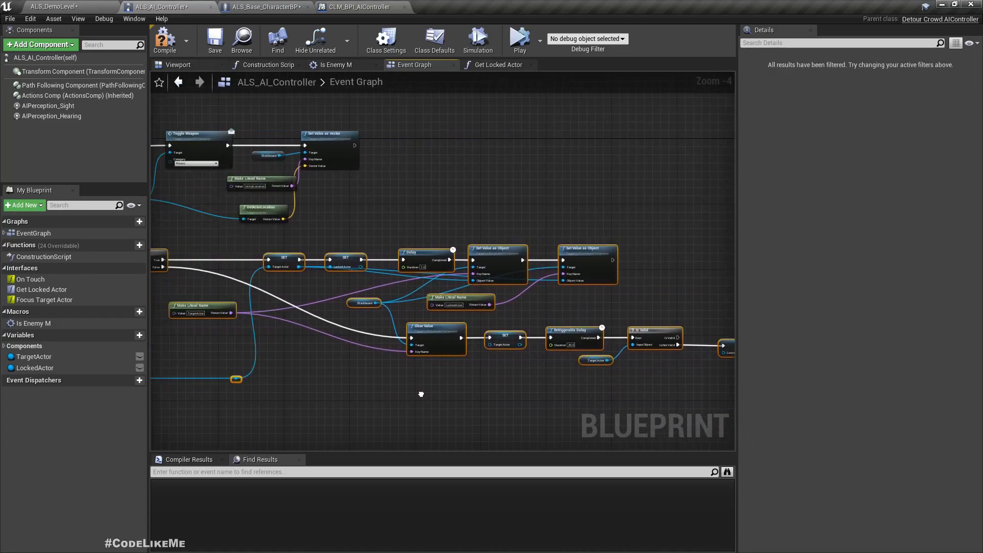
Collapse the selected nodes into a macro named OnSee M
right_click(310, 206)
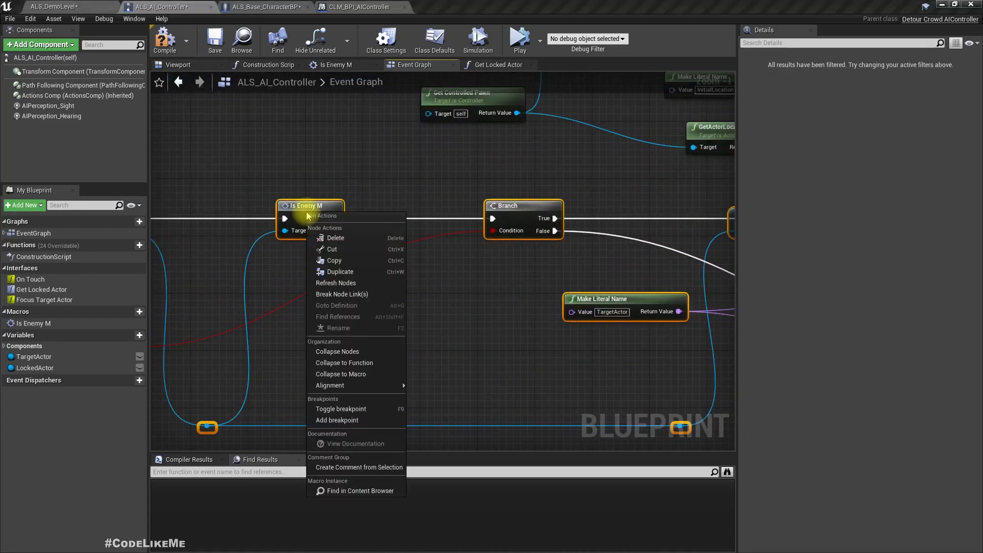
mouse_move(340, 374)
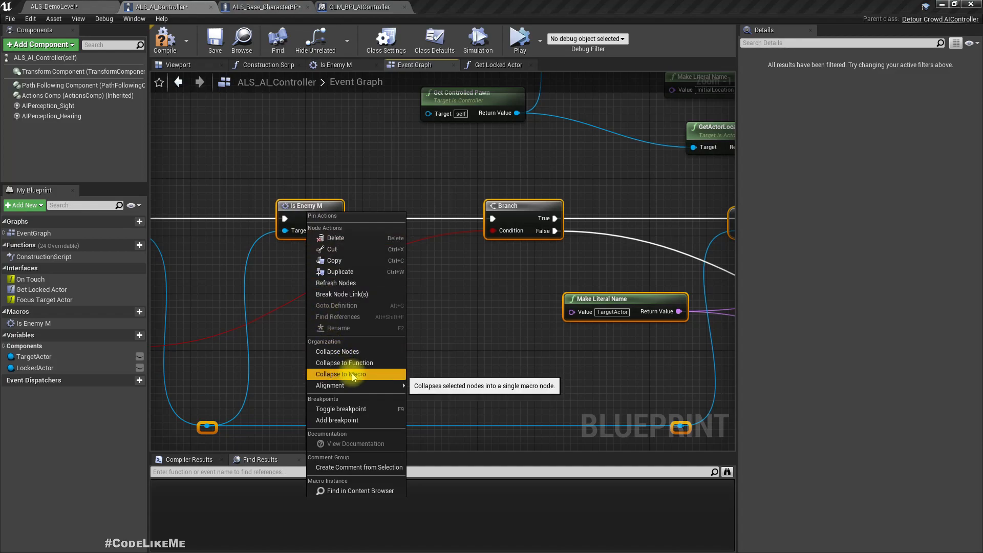
click(340, 374)
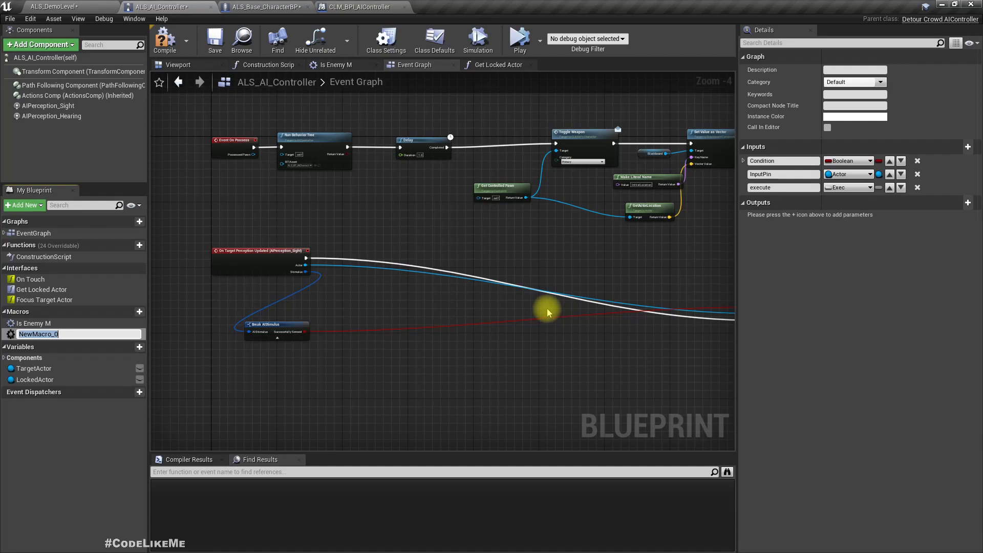
text(OnSee M)
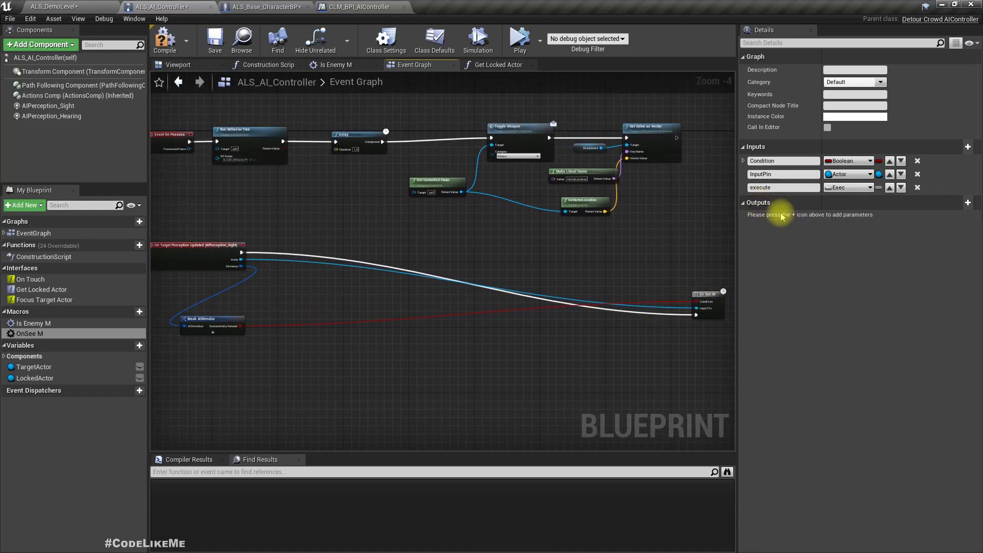
click(890, 174)
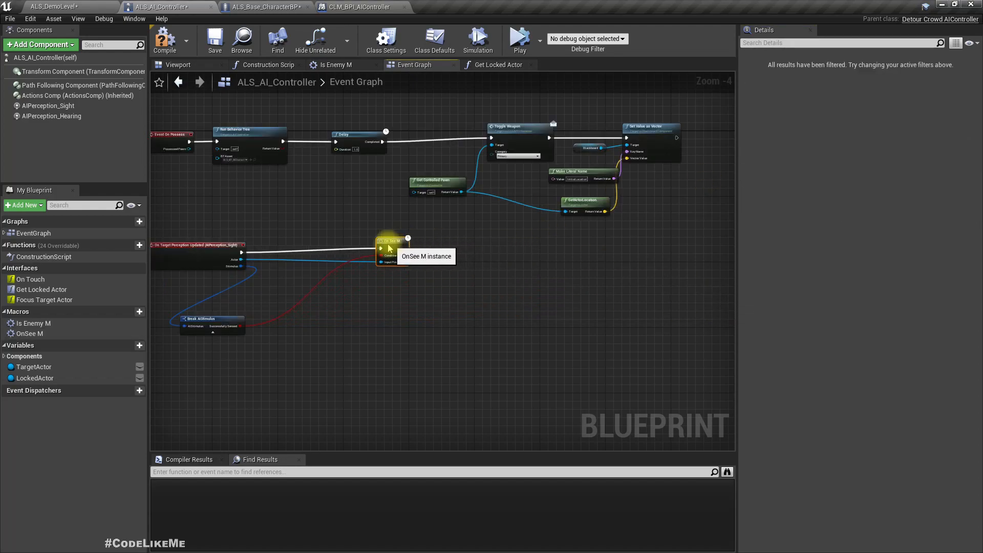
Rename the OnSee M macro inputs to Target Actor and Detected, then return to the event graph
double_click(393, 248)
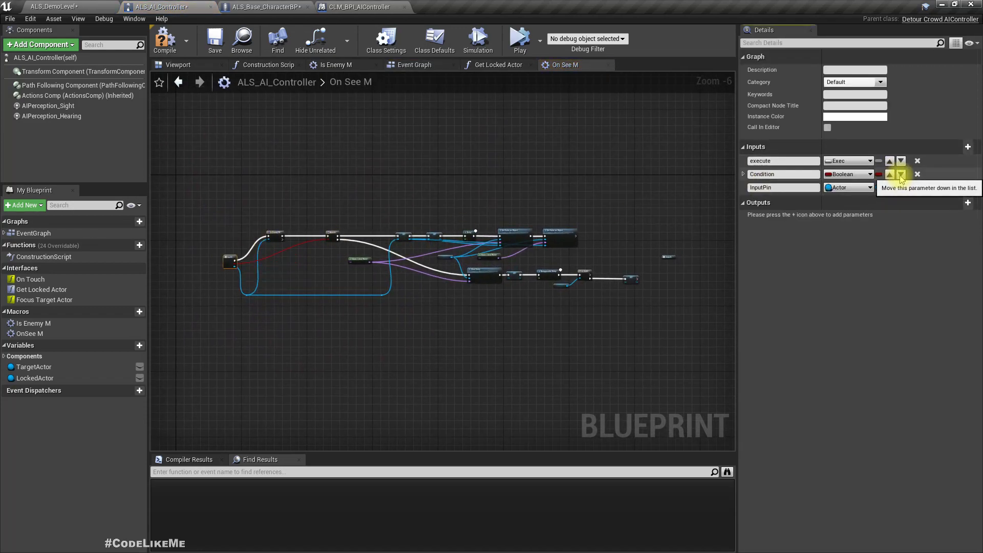
click(901, 174)
text(S)
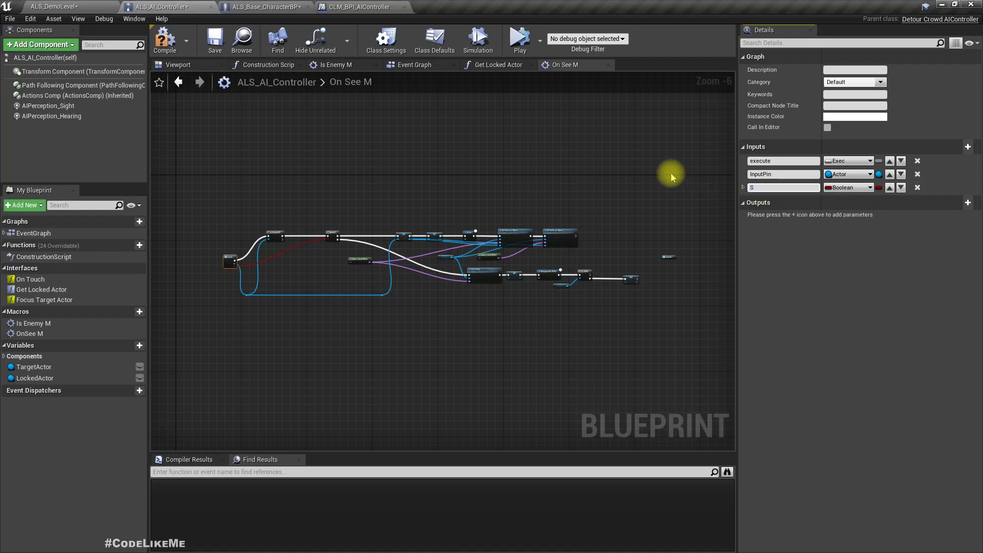
text(Detected)
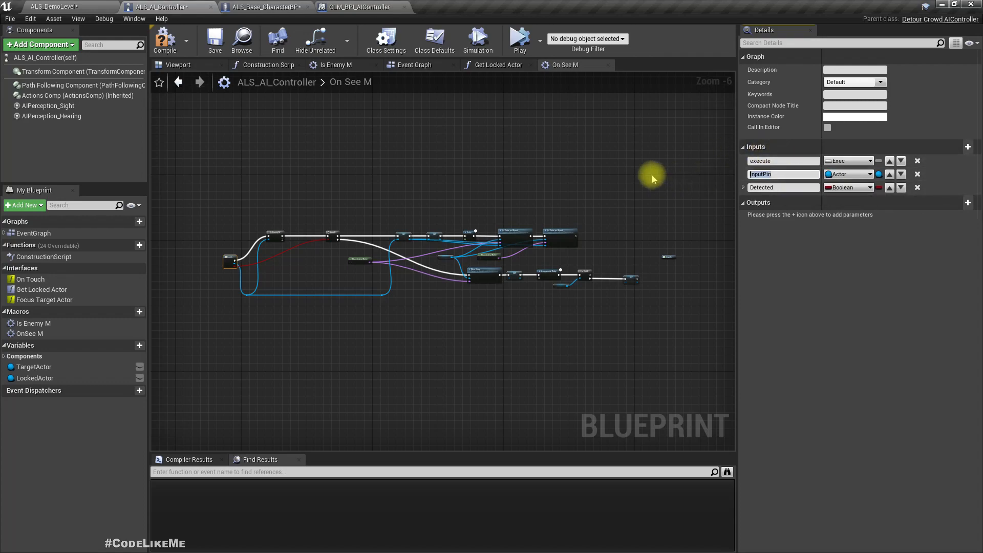
text(Ac)
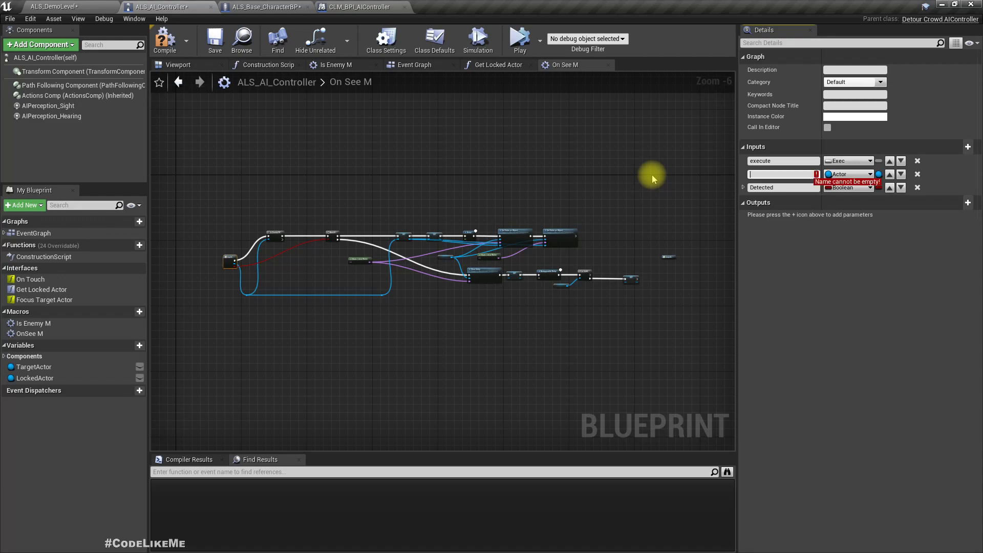
text(TargetActor)
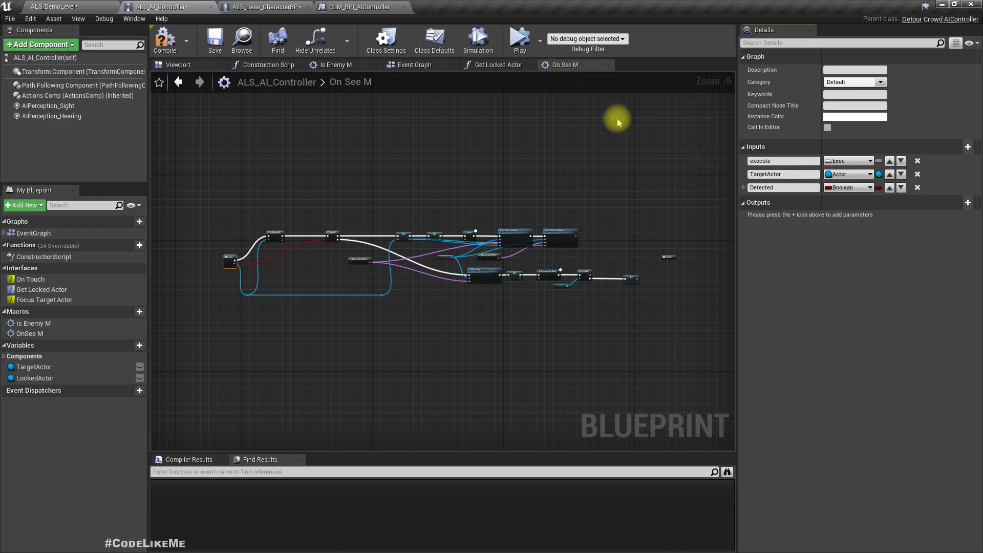
mouse_move(437, 85)
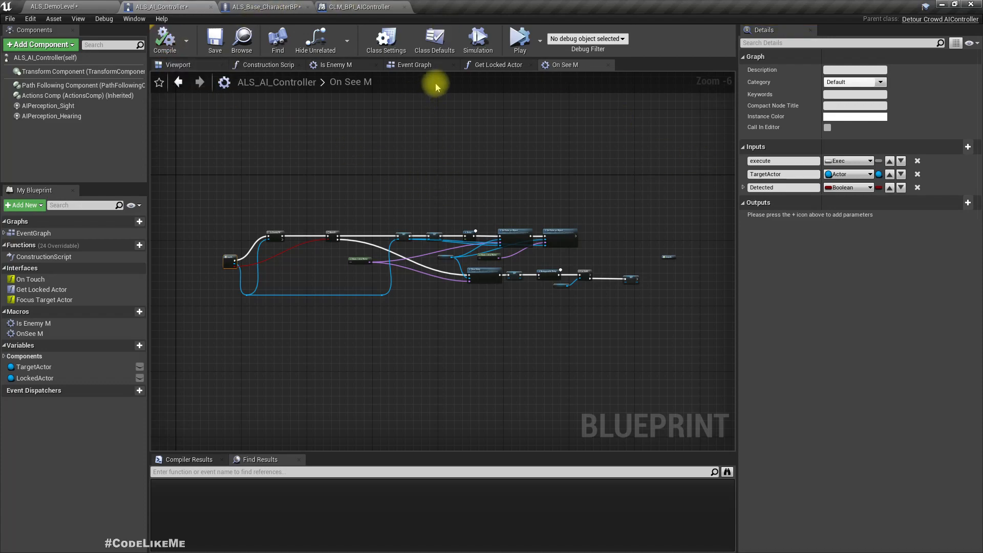
click(413, 64)
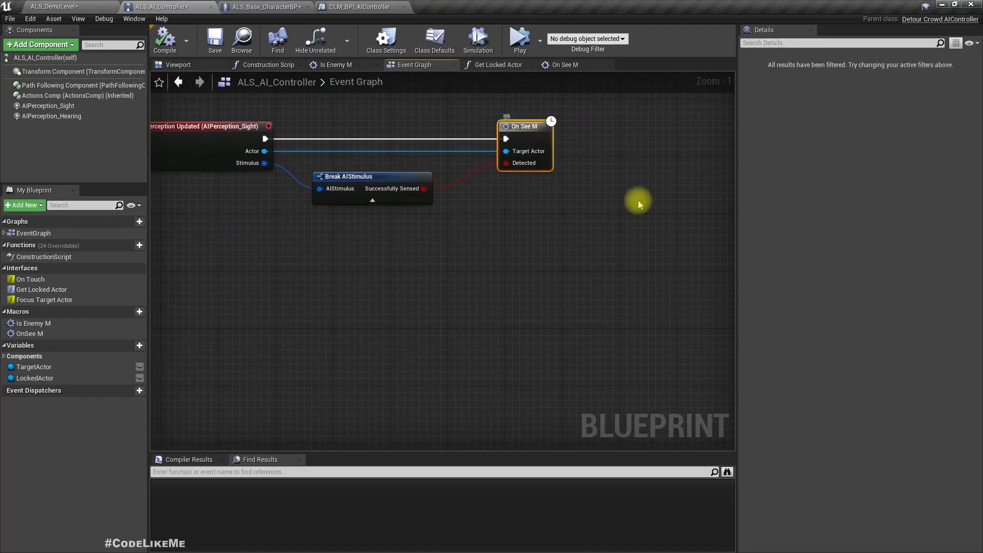
Place an On See M node after Event On Touch and review the On See M macro's graph
scroll(down, 3)
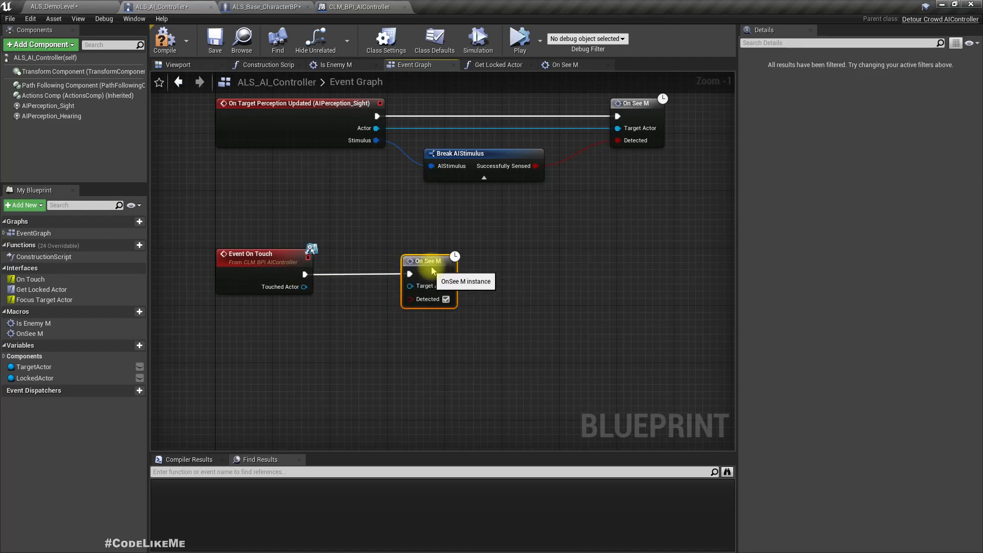
mouse_move(387, 350)
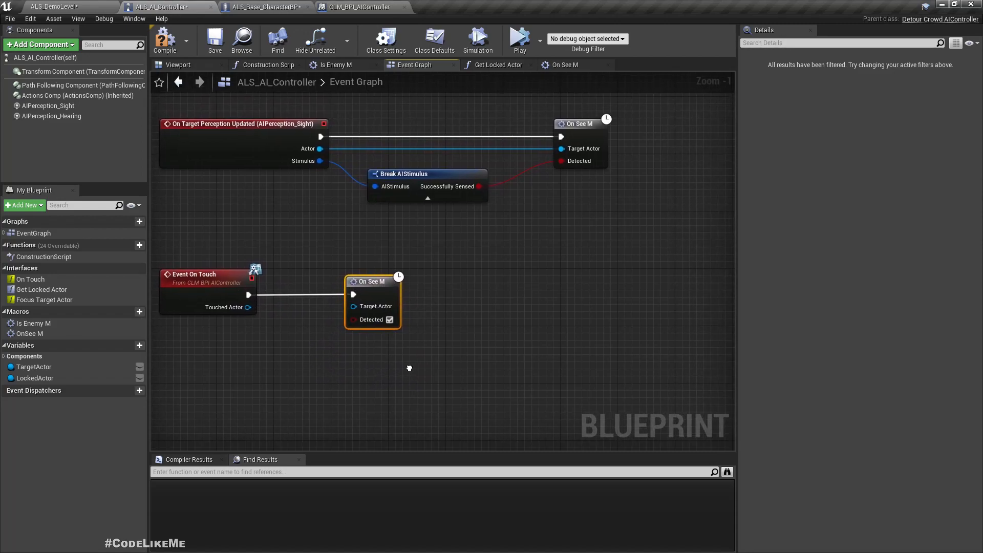
click(242, 123)
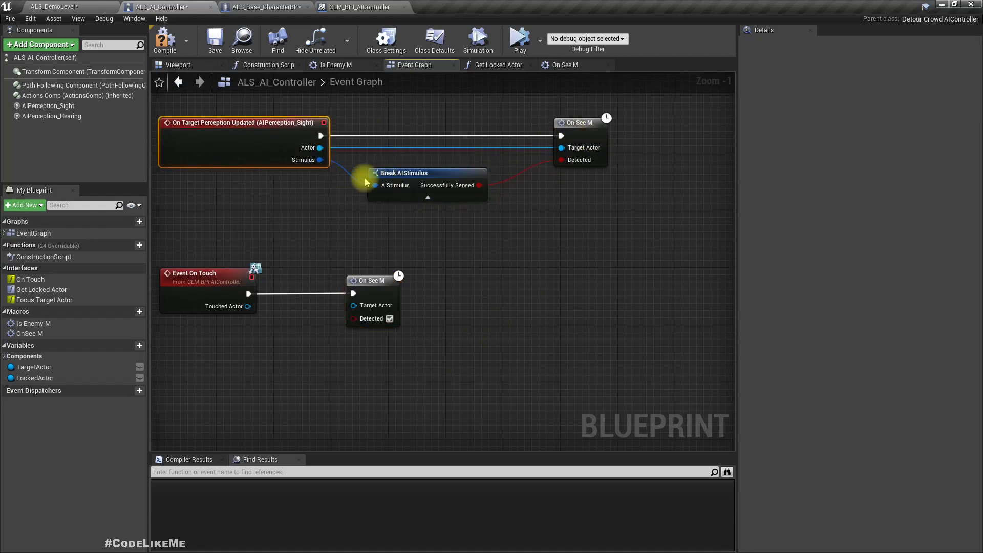
mouse_move(319, 244)
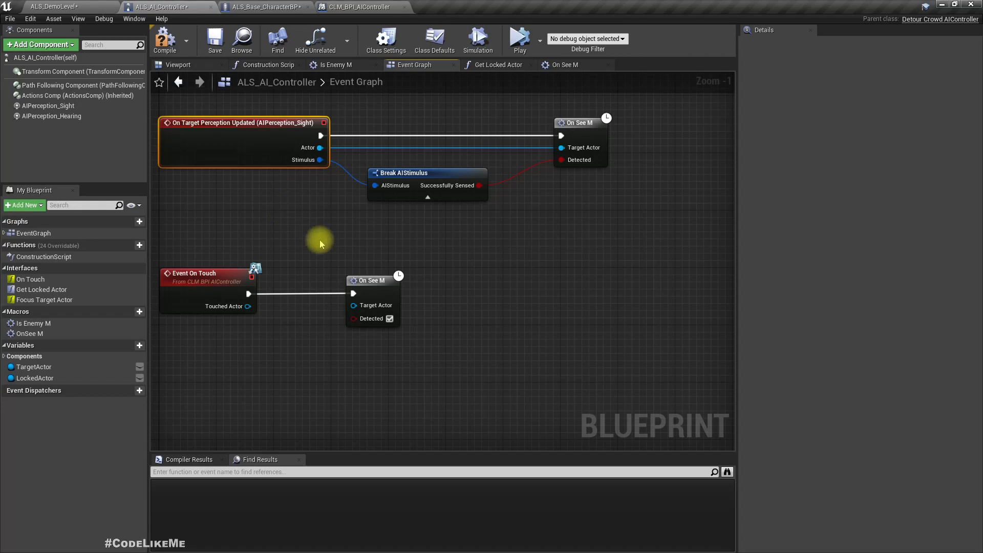
mouse_move(498, 267)
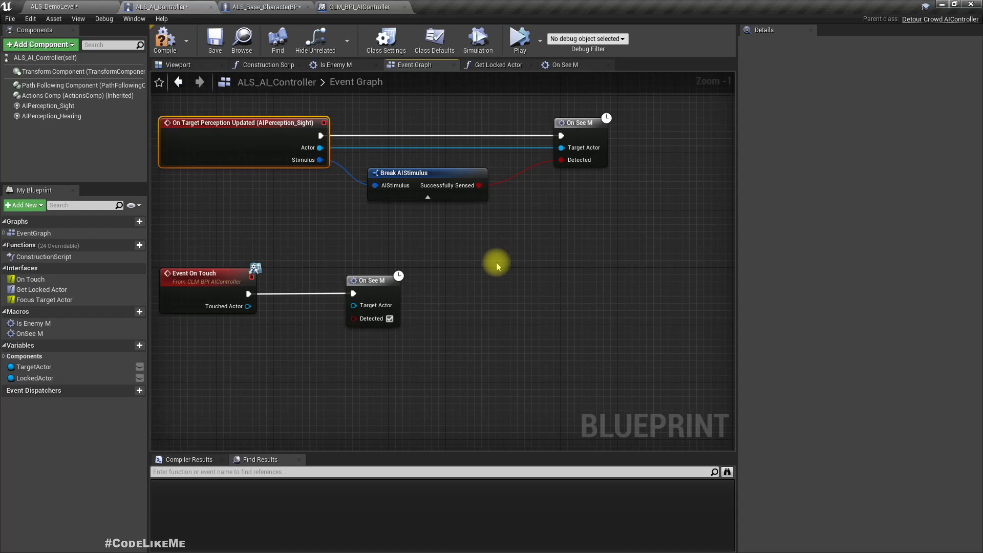
mouse_move(376, 309)
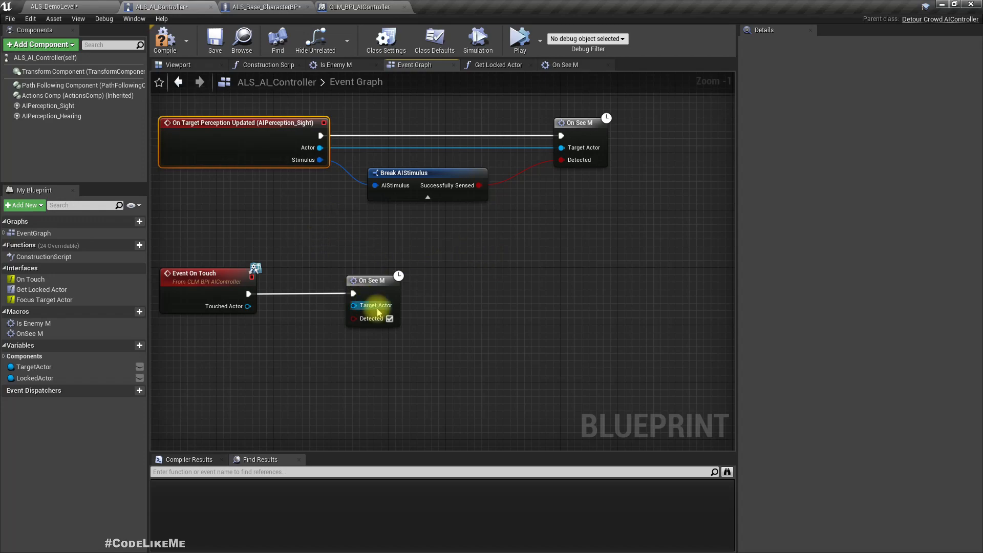
drag(370, 281, 386, 281)
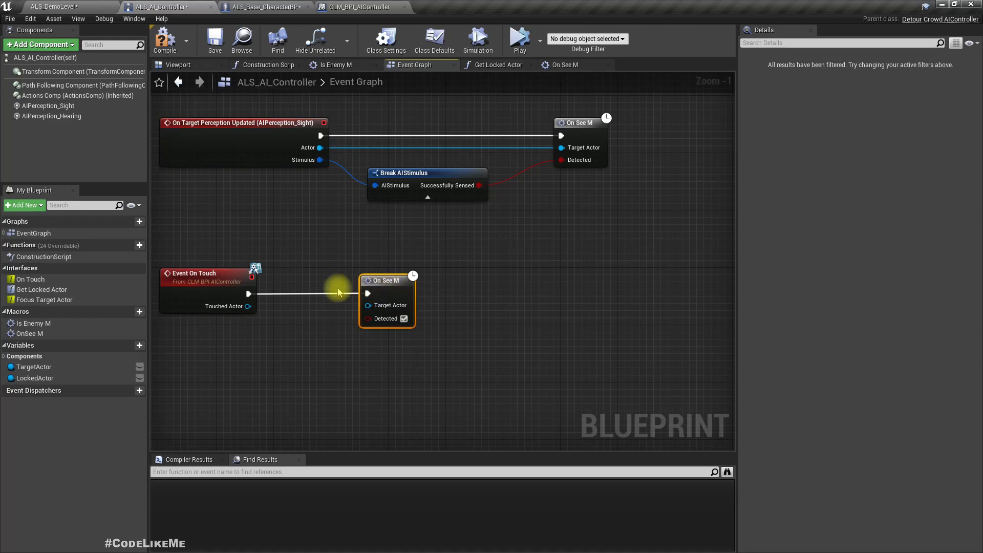
click(565, 65)
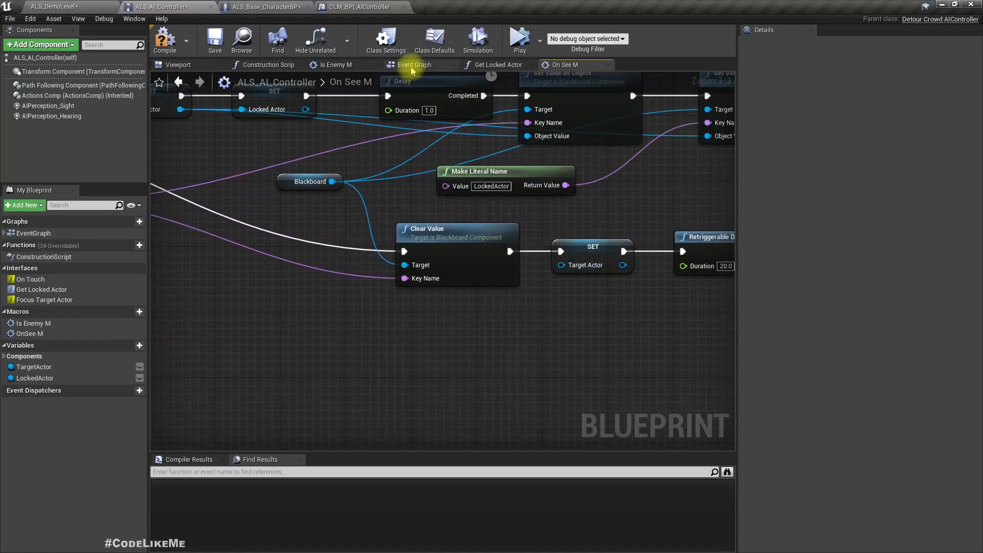
click(413, 64)
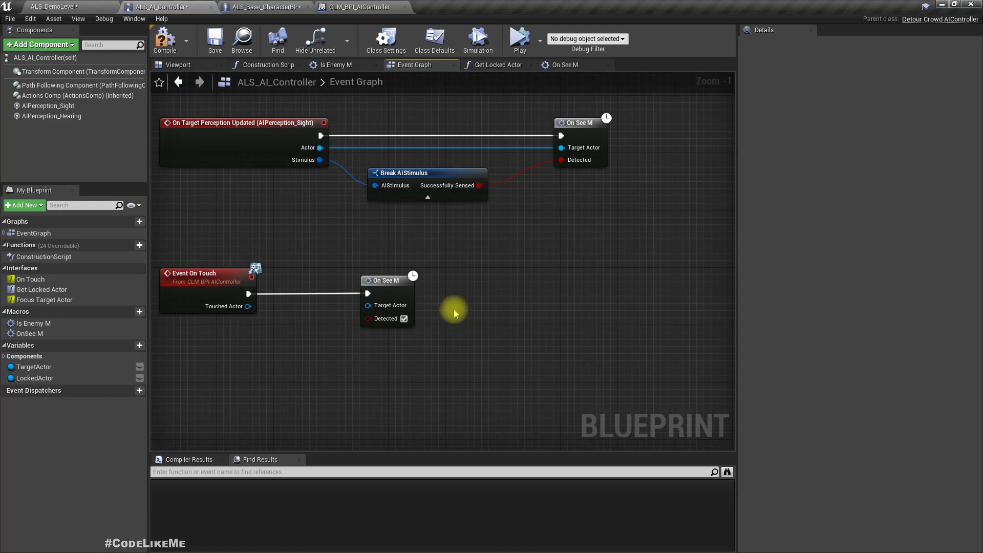
Wire Touched Actor into On See M's Target Actor, then inspect the sight and hearing perception components
drag(256, 306, 367, 305)
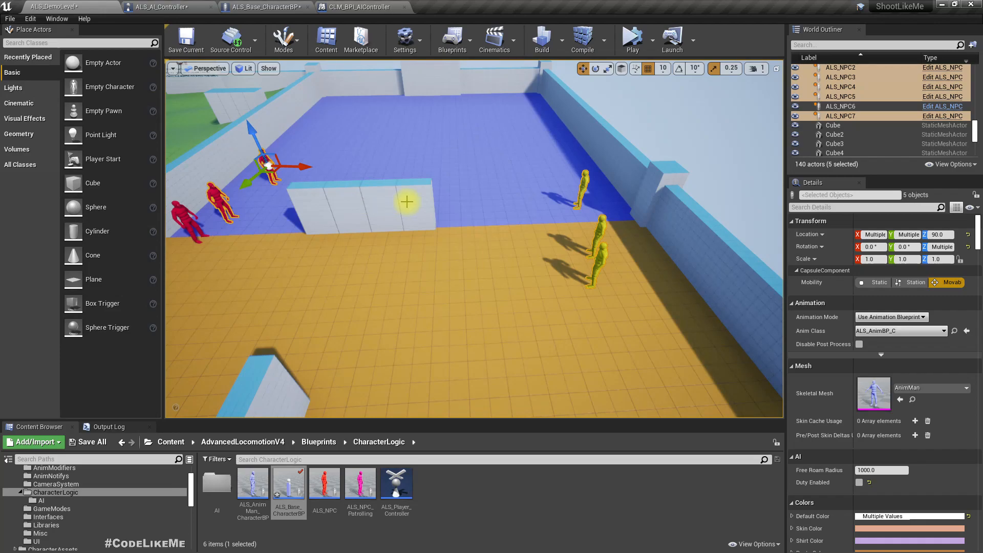
click(163, 7)
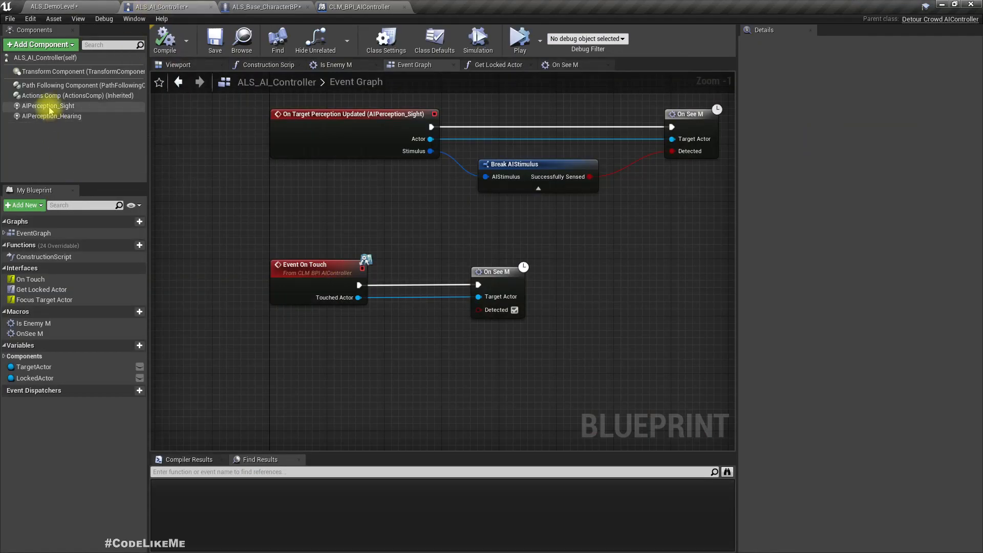
click(48, 106)
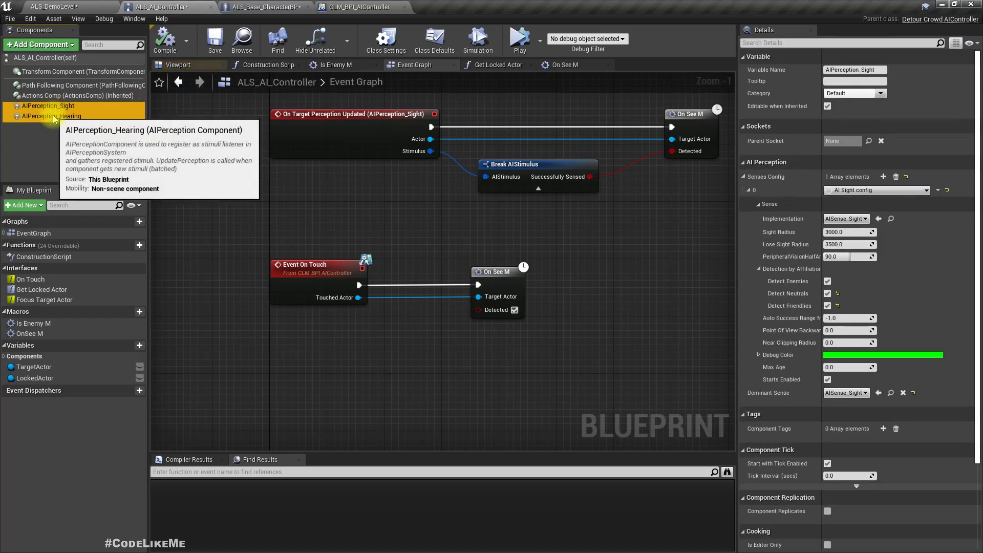
click(51, 115)
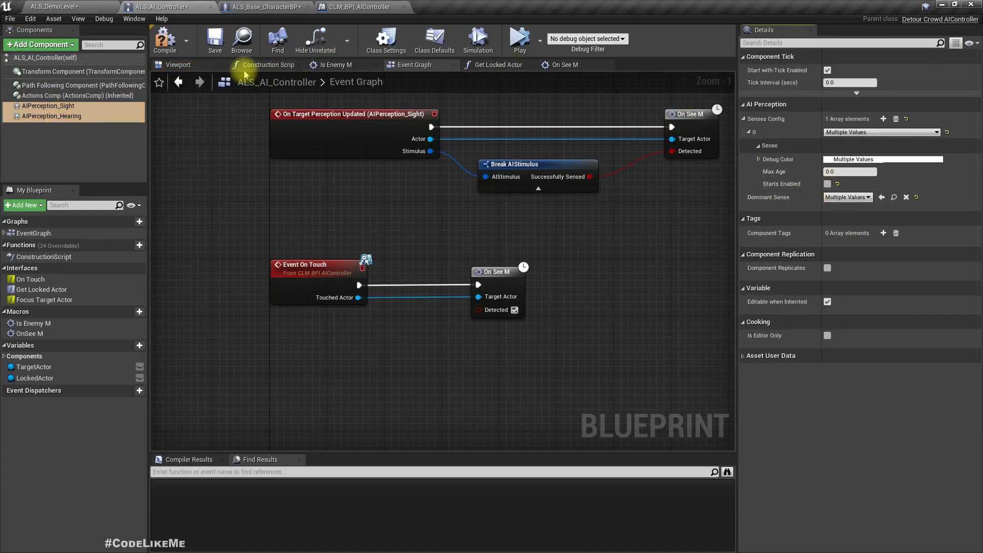
Playtest ALS_DemoLevel with the player among the red and yellow AI characters
click(60, 7)
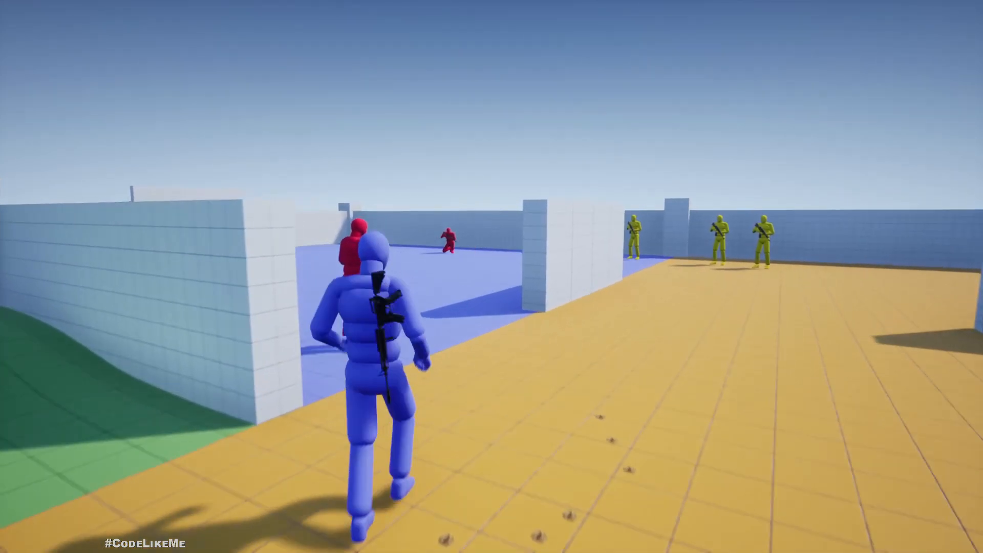
click(492, 261)
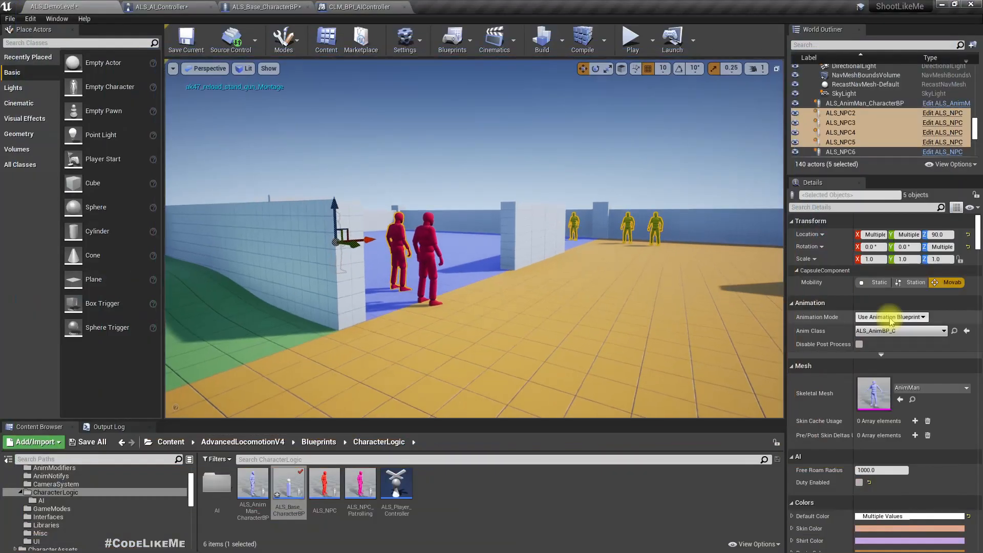
Run the demo level again in the viewport and move the player against the red NPCs
click(163, 7)
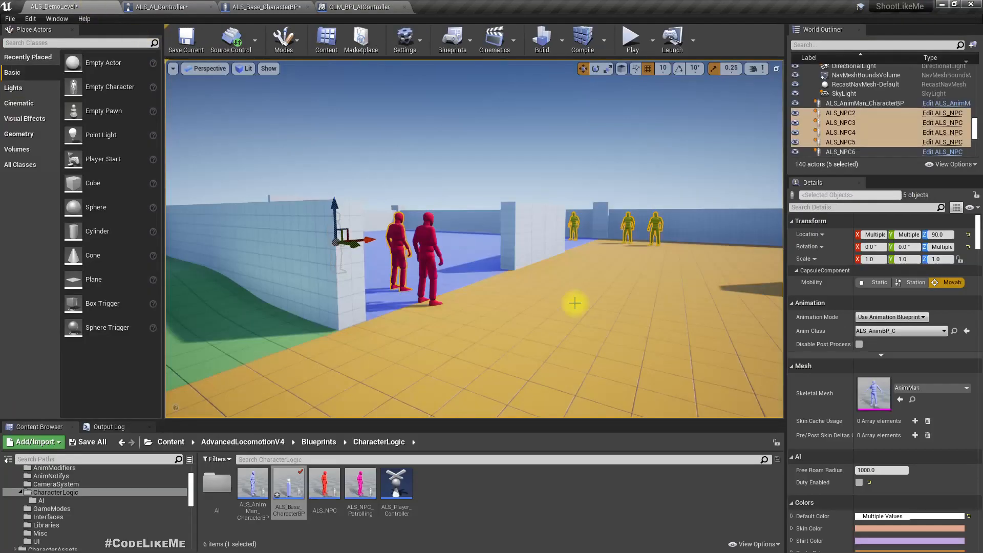
click(630, 35)
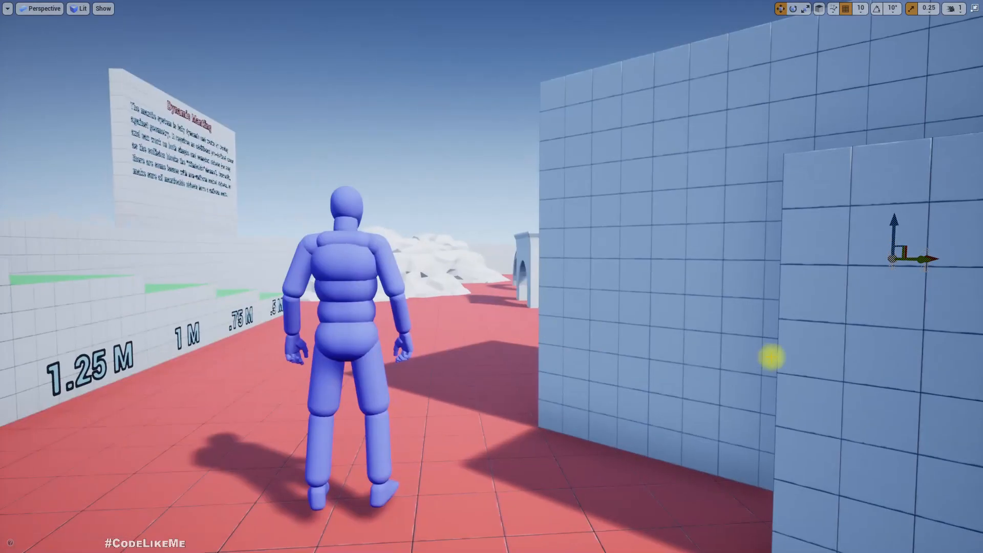
click(694, 40)
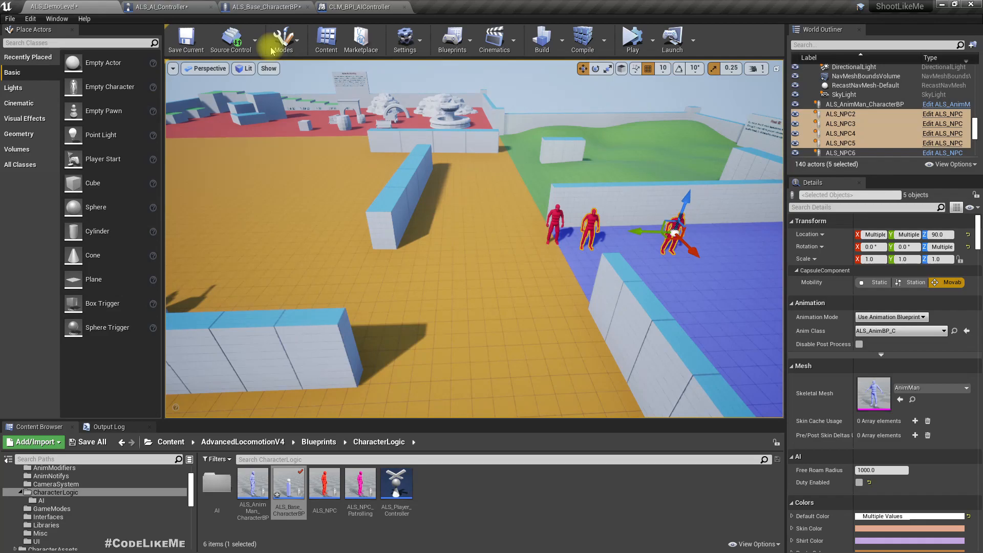
Review the On Touch function's inputs in the CLM_BPI_AIController interface
click(358, 7)
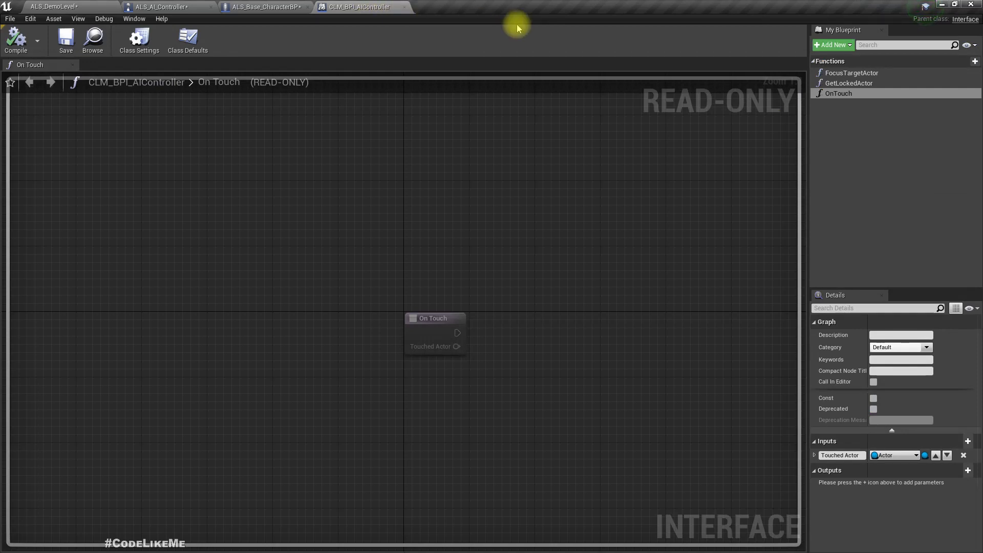
click(839, 93)
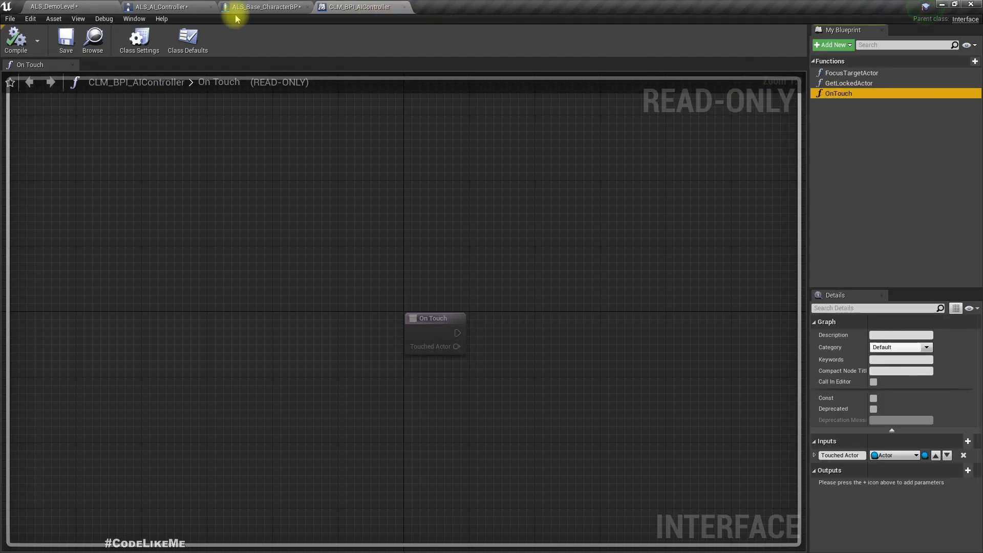
mouse_move(160, 7)
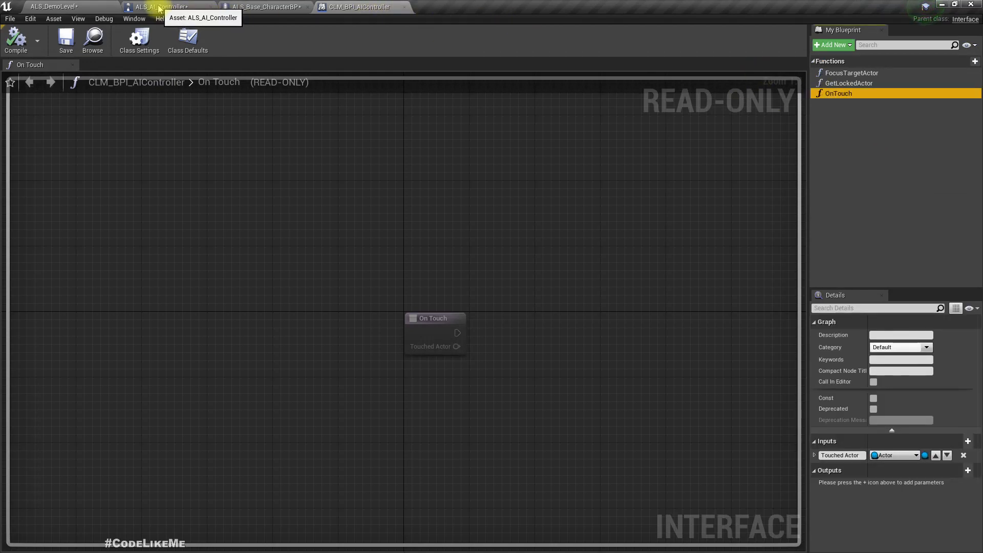
click(56, 6)
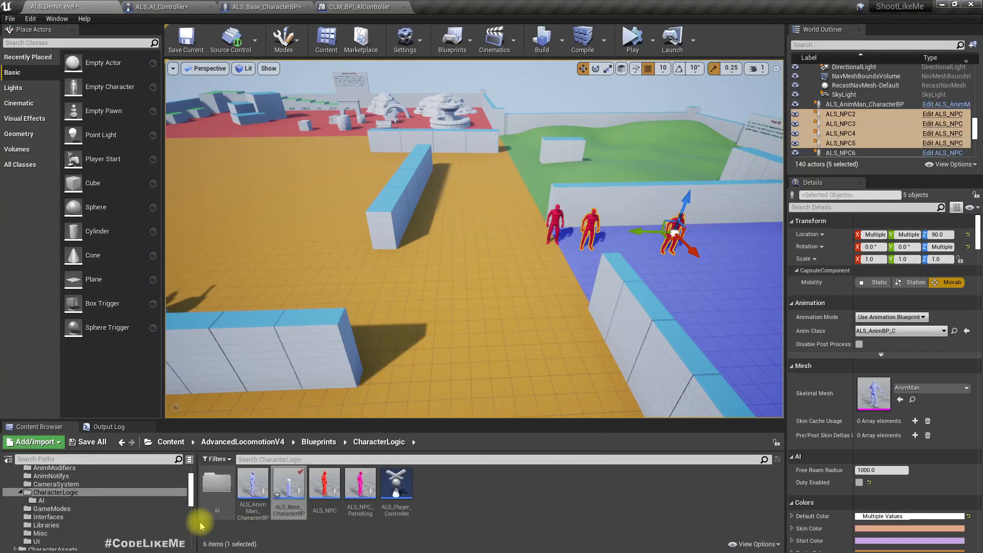
Open BP_Gun and search 'onbu' to locate its On Bullet Hit call
scroll(down, 3)
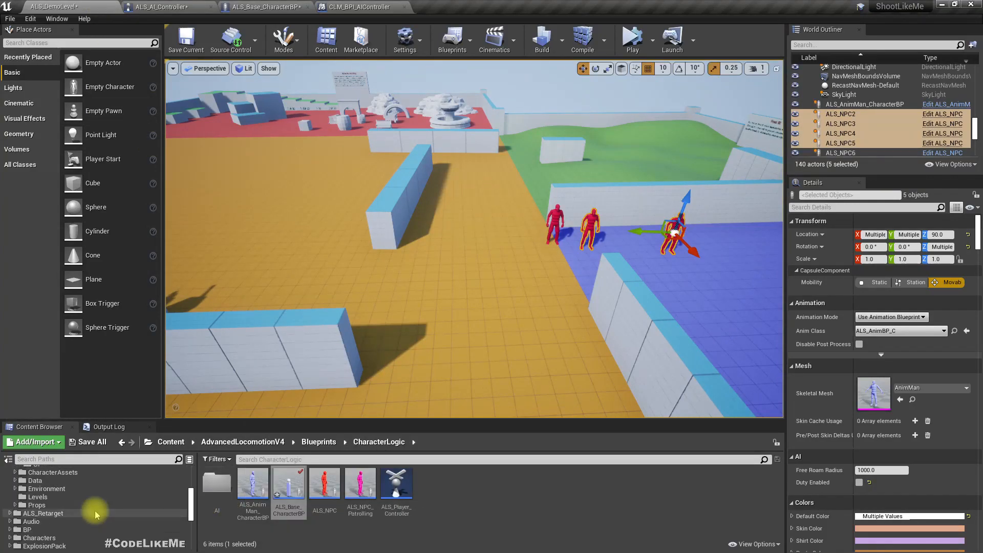
click(27, 530)
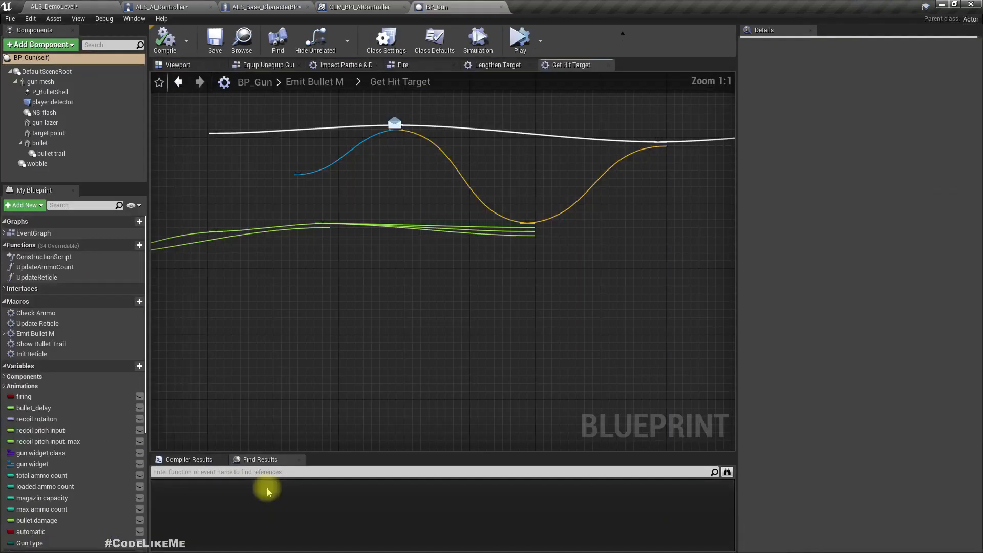
click(435, 39)
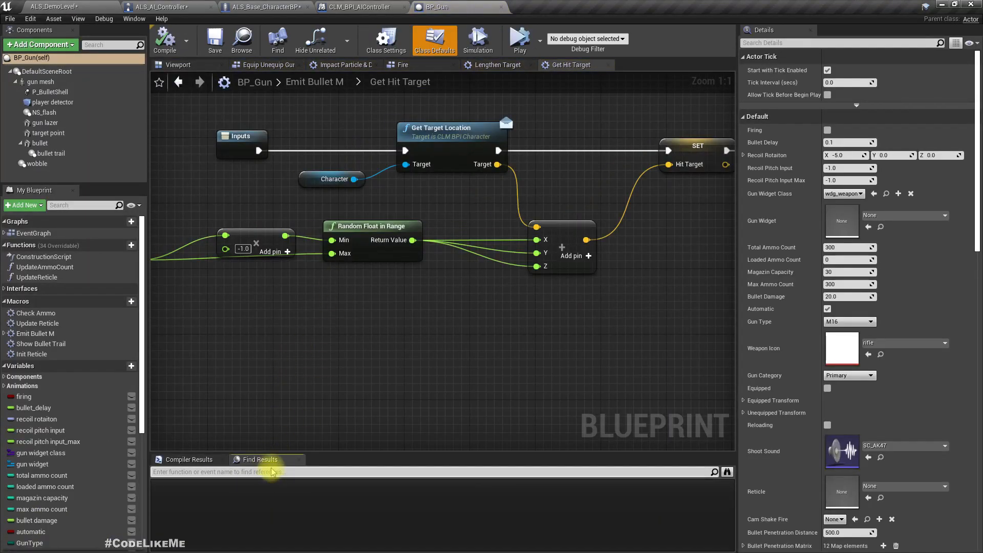
text(onbullethit)
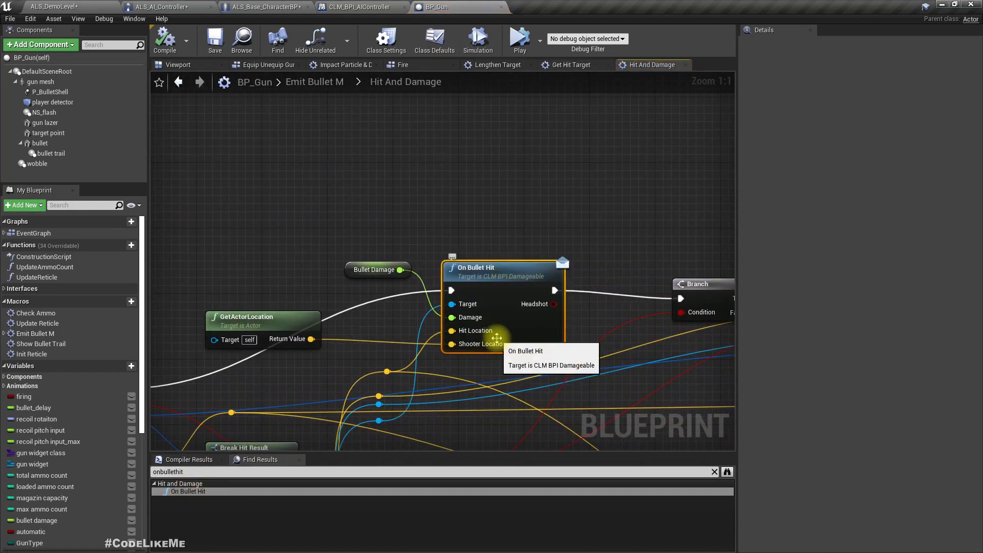
mouse_move(502, 292)
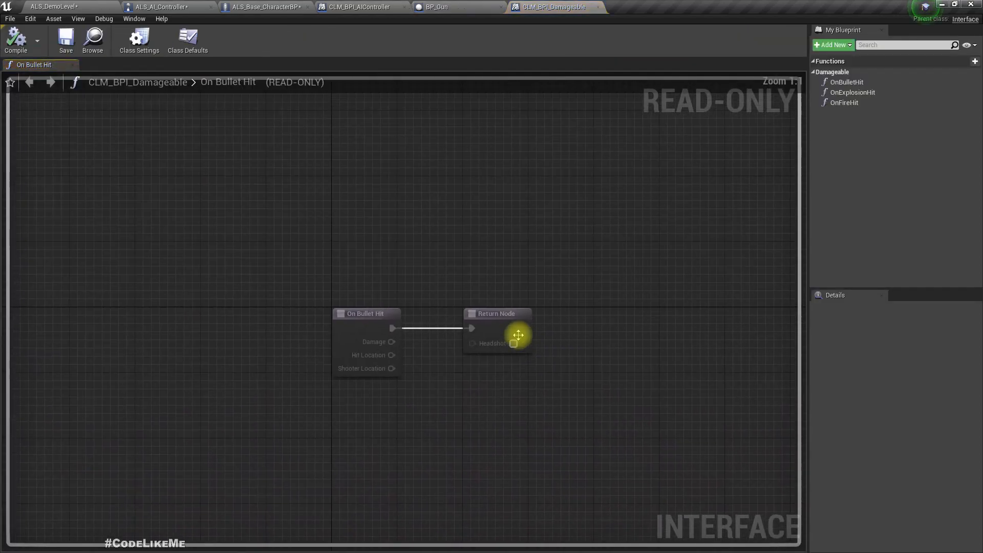
Add a Shooter input of type Actor to CLM_BPI_Damageable's On Bullet Hit function
click(367, 313)
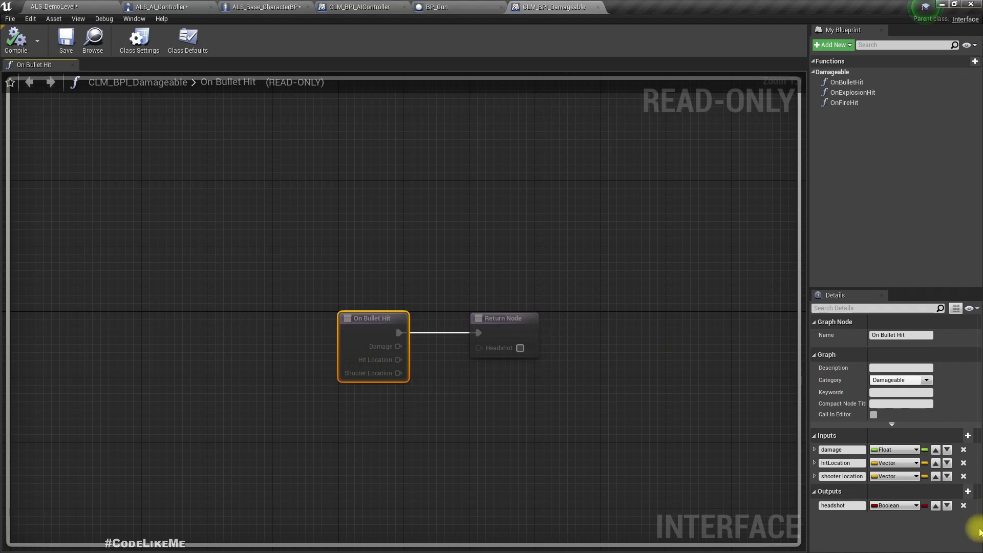
click(968, 436)
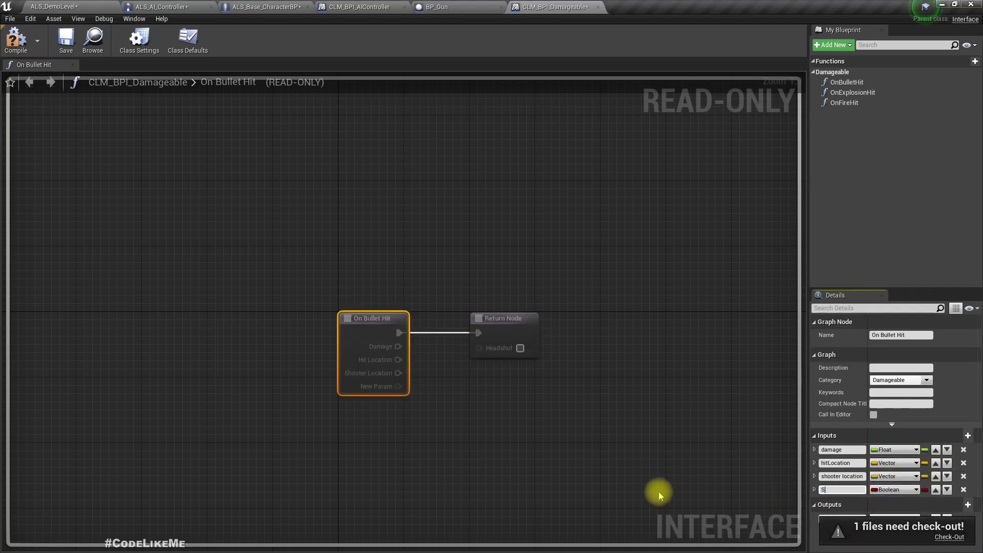
text(Shooter)
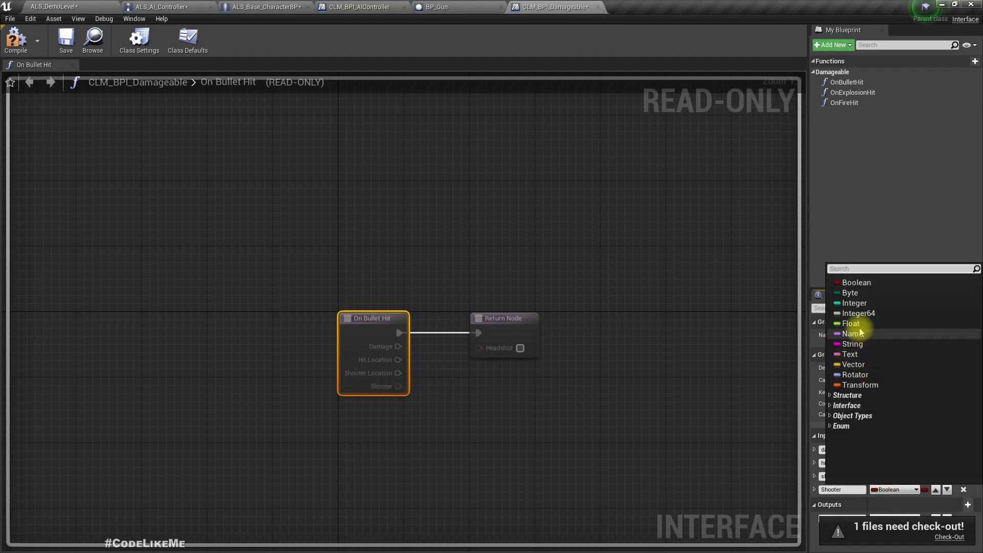
mouse_move(855, 282)
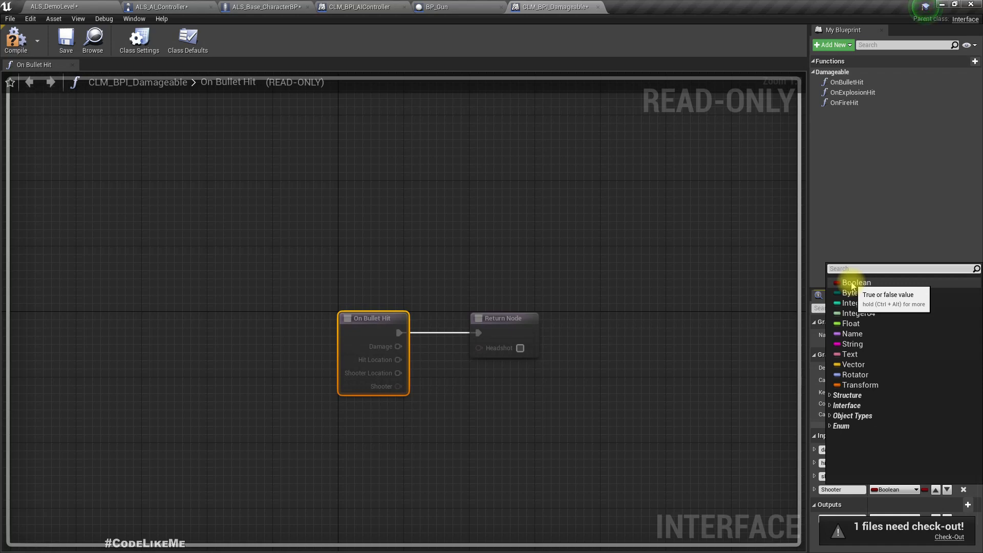
text(actor)
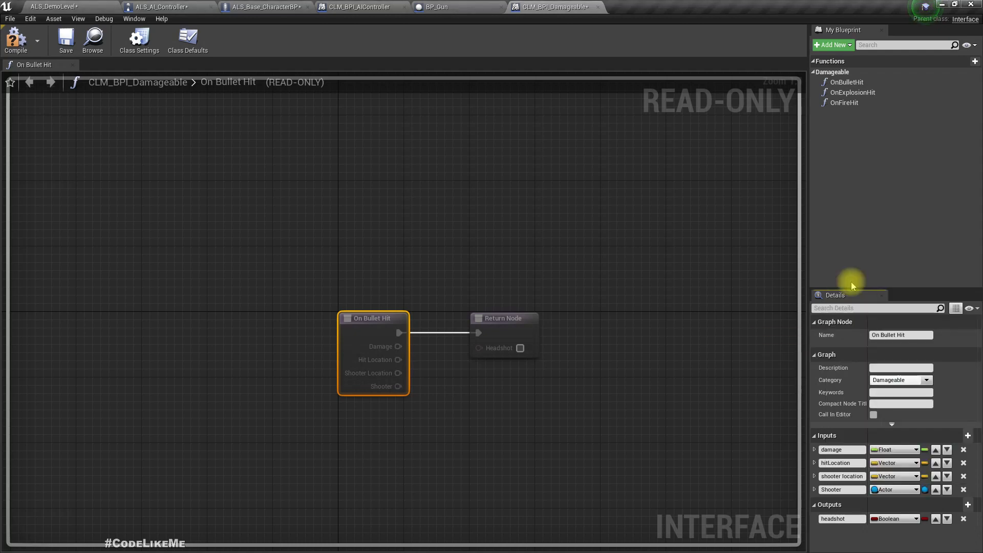
mouse_move(15, 41)
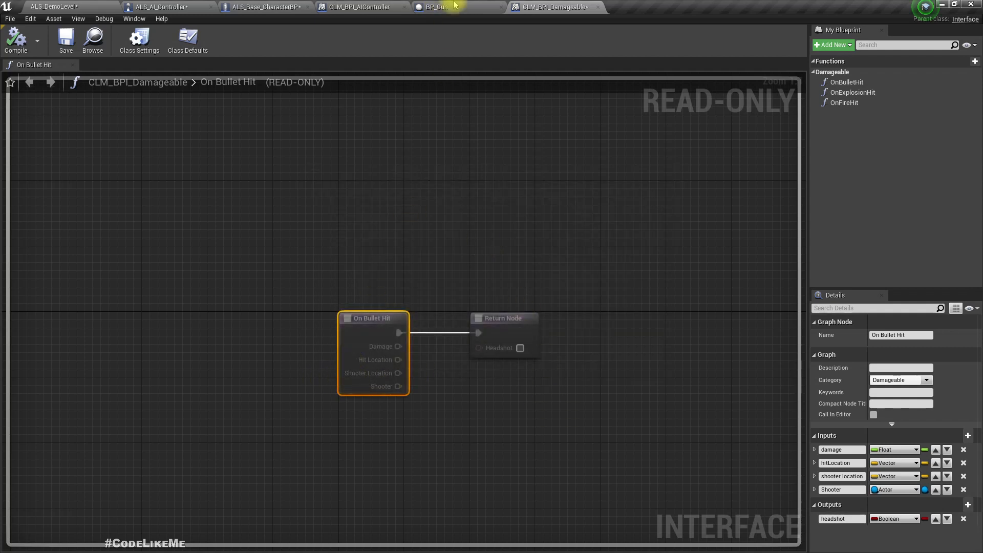
Feed BP_Gun's Character variable into the Shooter input of its On Bullet Hit call
click(458, 7)
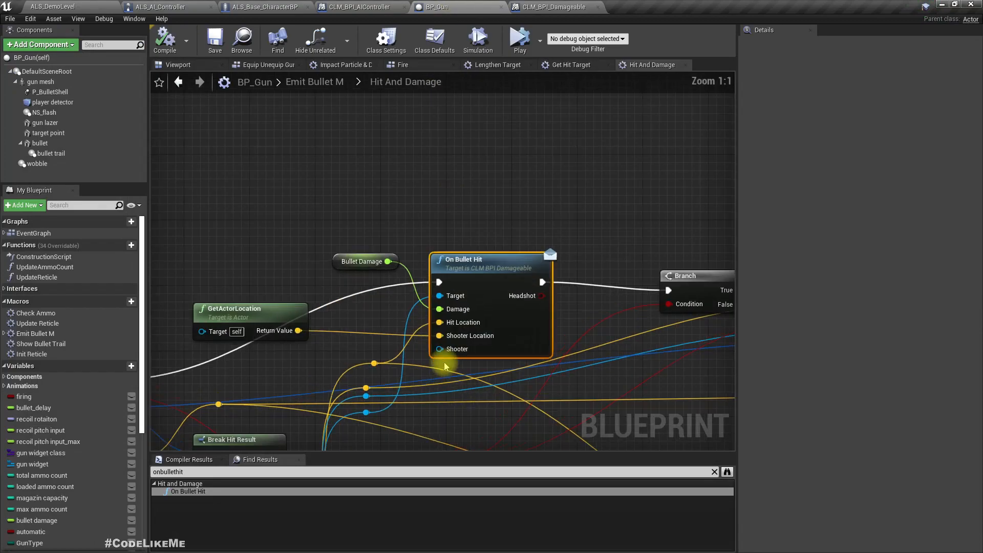
mouse_move(29, 475)
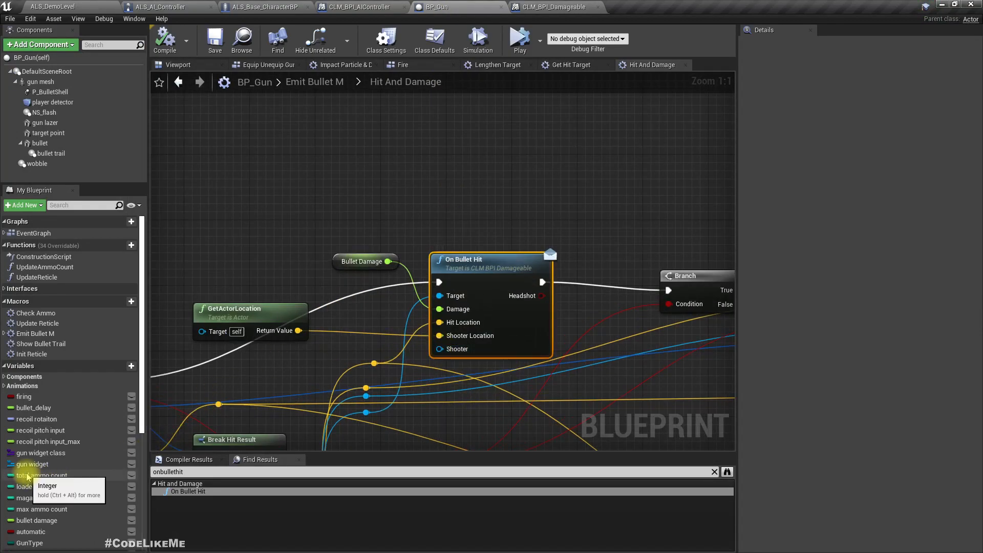
scroll(down, 3)
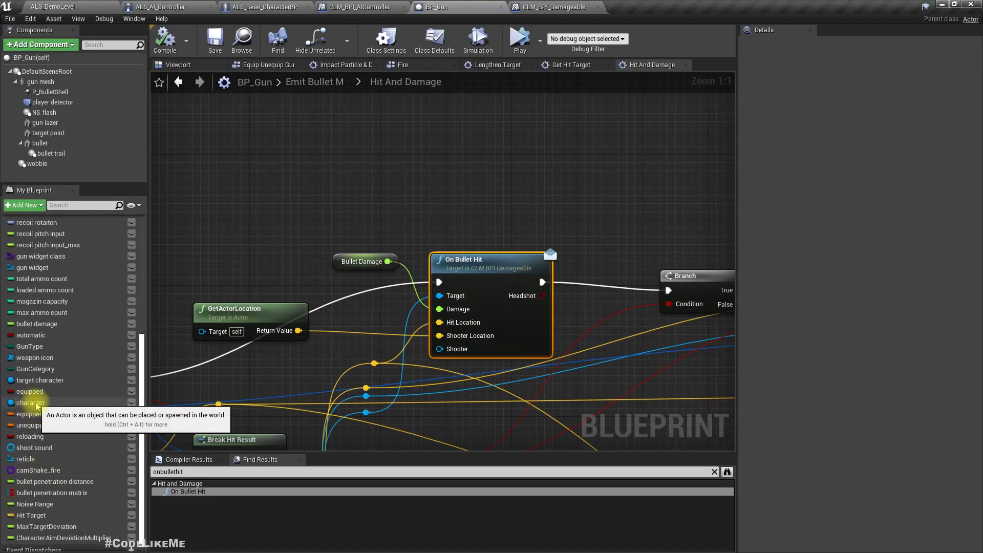
click(30, 402)
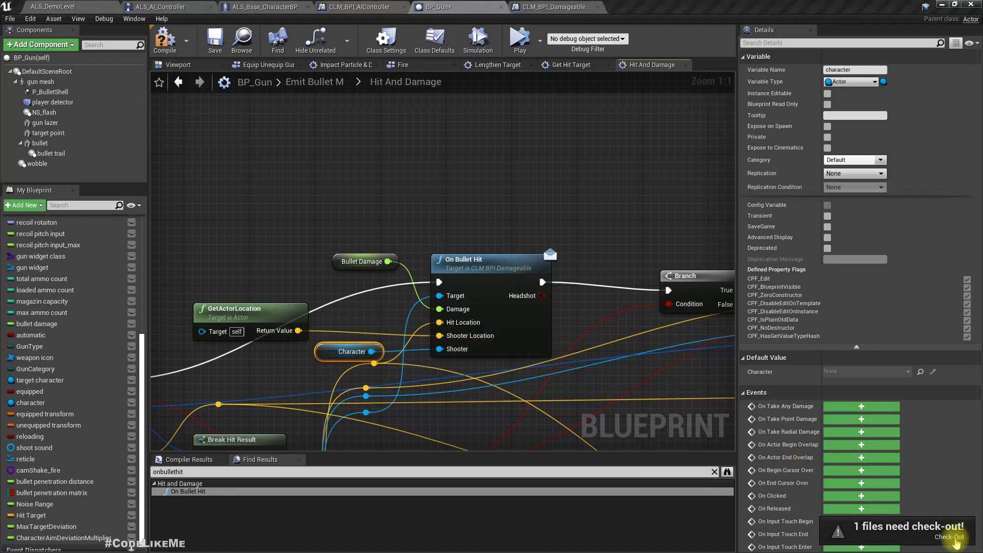
Check out the gun blueprint from source control for editing
click(949, 538)
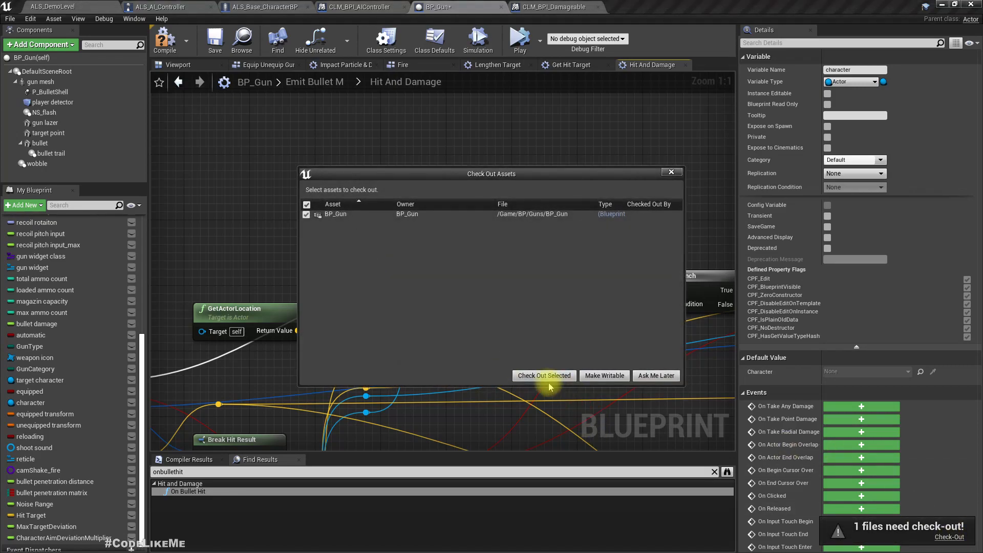
click(543, 376)
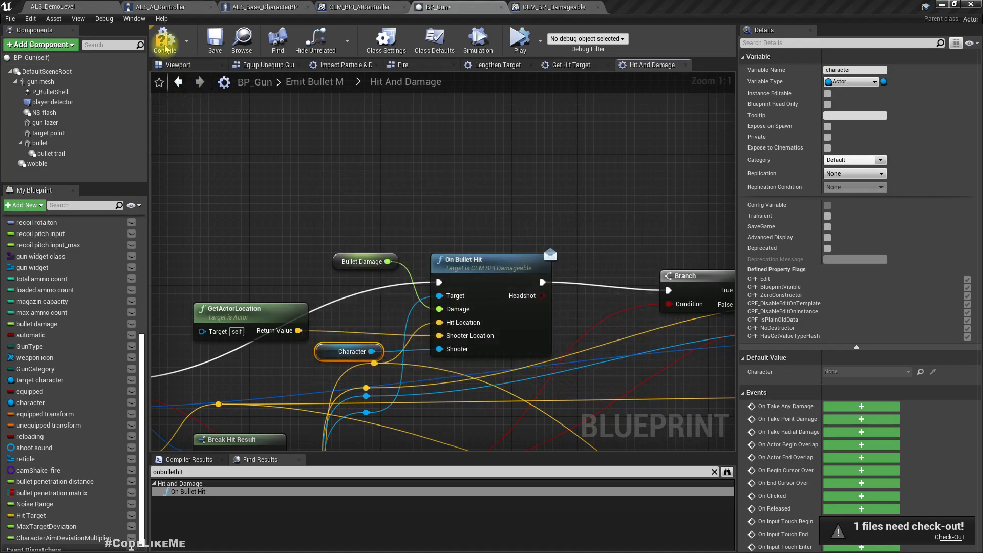
mouse_move(165, 40)
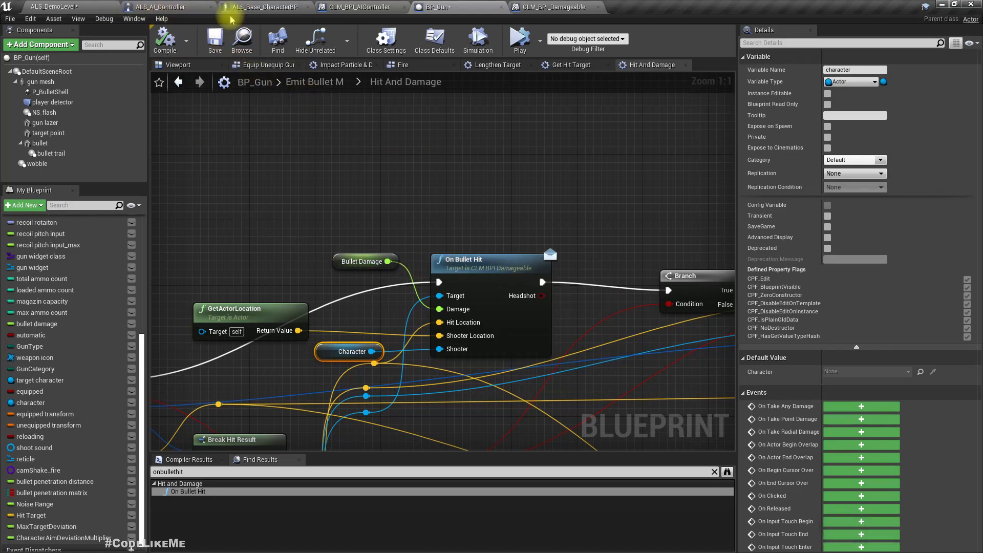
click(263, 7)
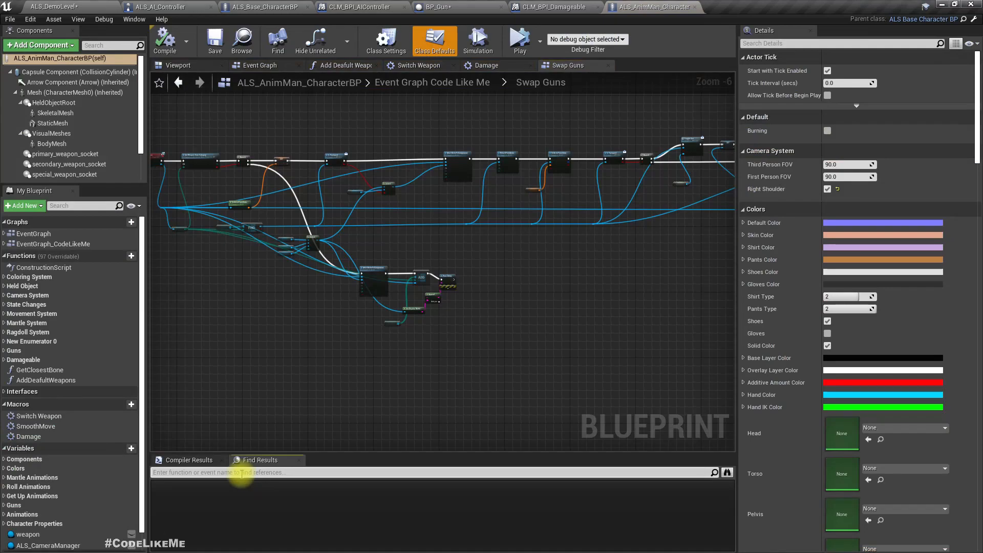
Find 'onbull' in ALS_AnimMan_CharacterBP and open its OnBulletHit function graph
text(onbullet)
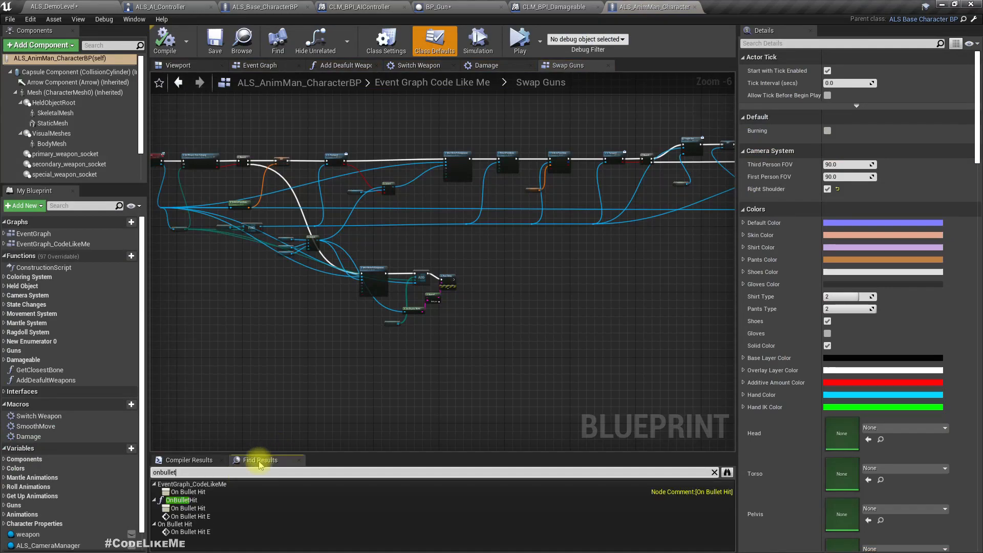
double_click(183, 500)
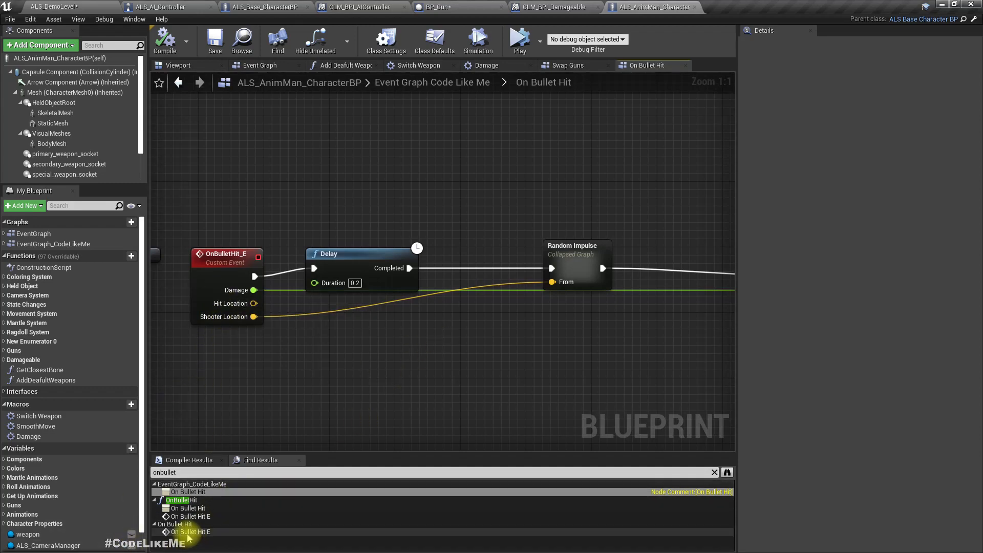
click(182, 499)
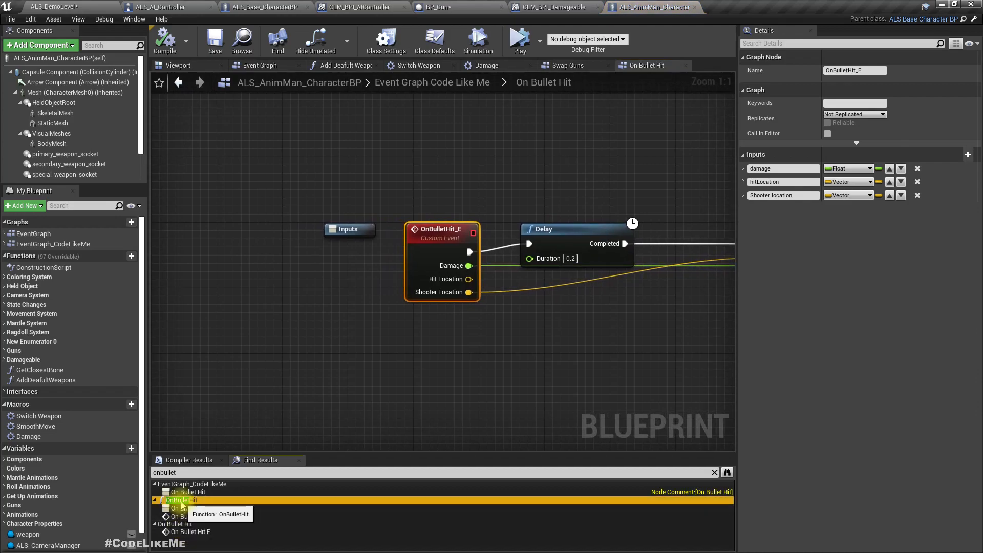
double_click(181, 500)
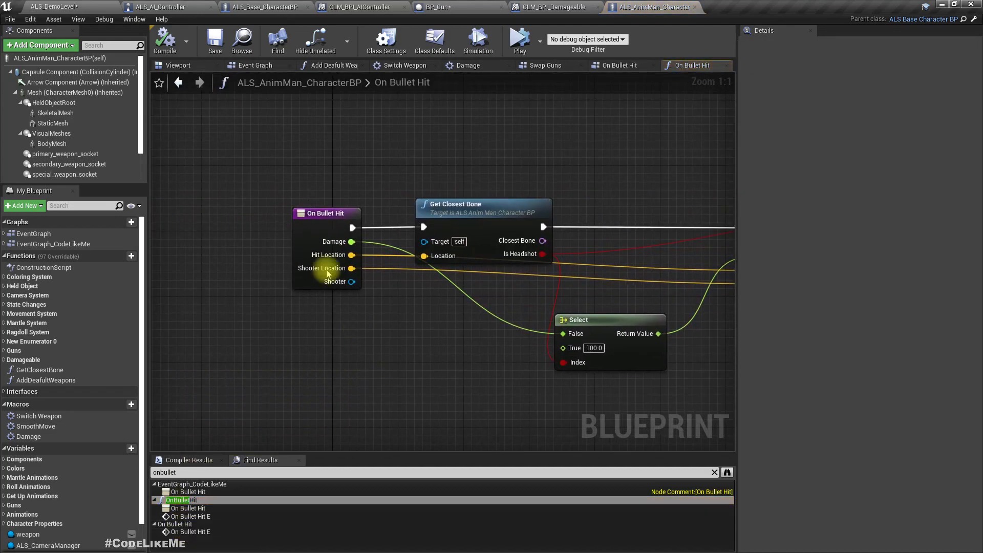
Add Get Controller feeding an On Touch message call before Get Closest Bone
scroll(down, 3)
text(get control)
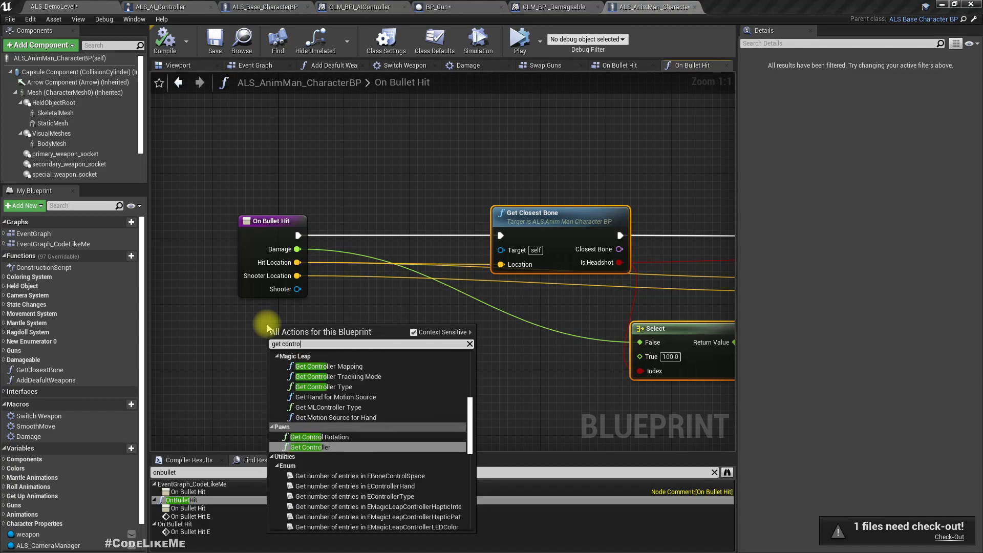
click(308, 447)
text(ontou)
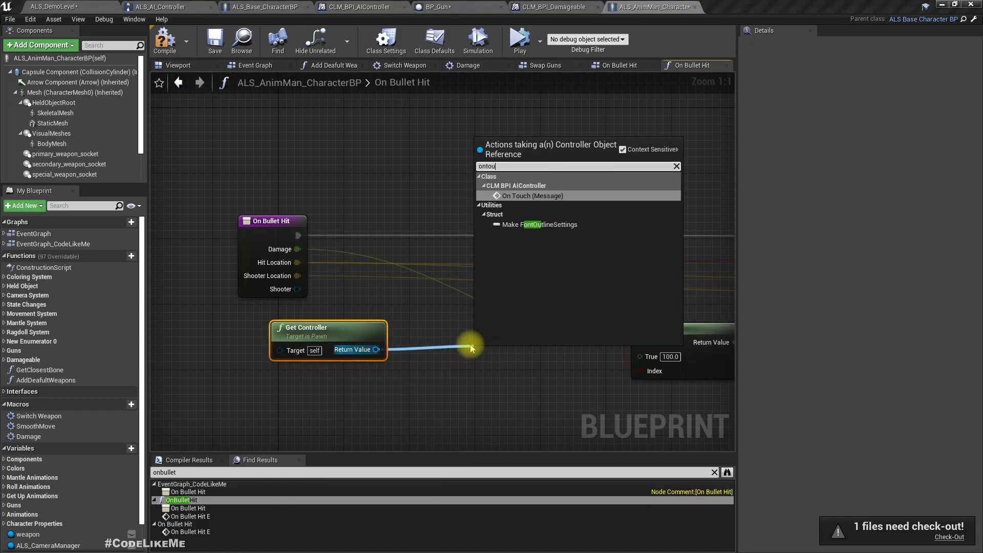
click(533, 195)
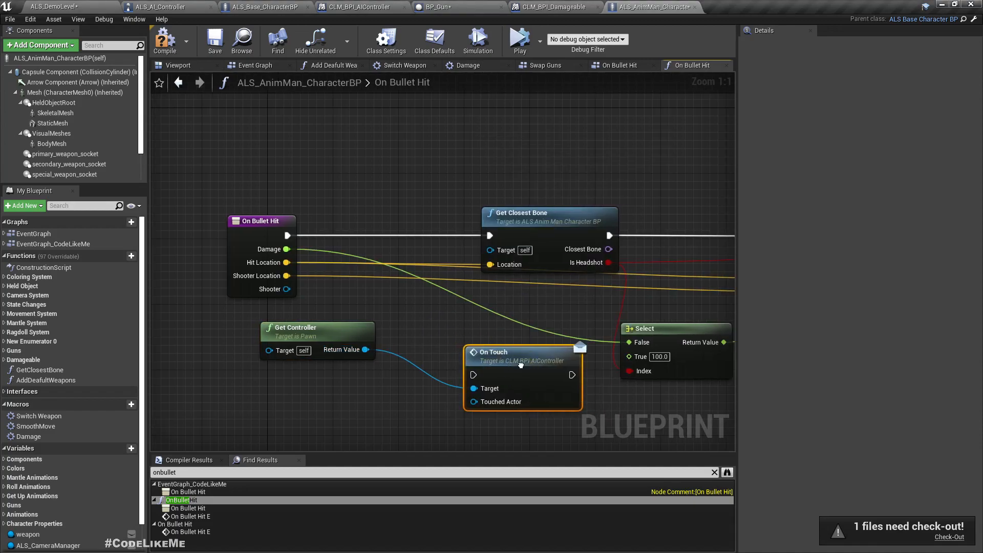
scroll(down, 3)
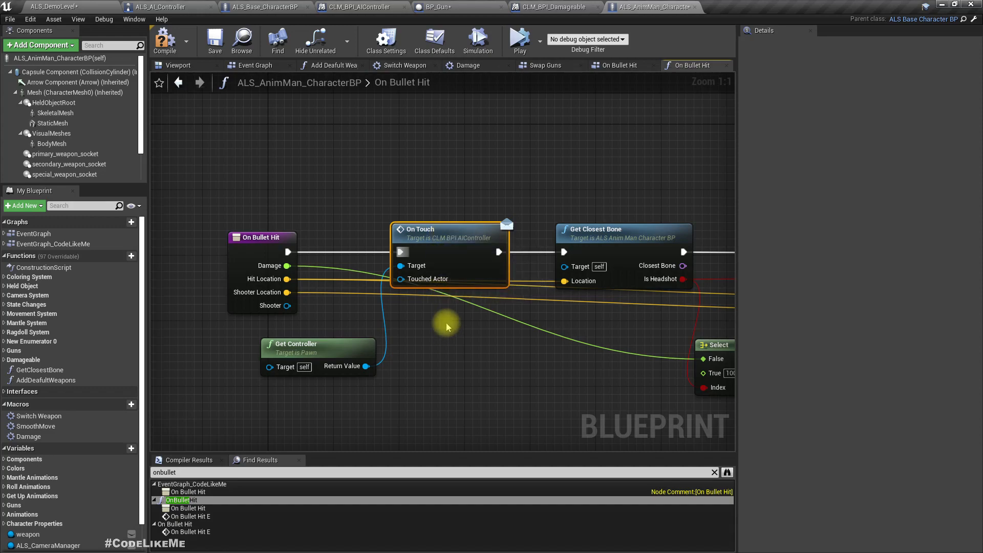
mouse_move(245, 318)
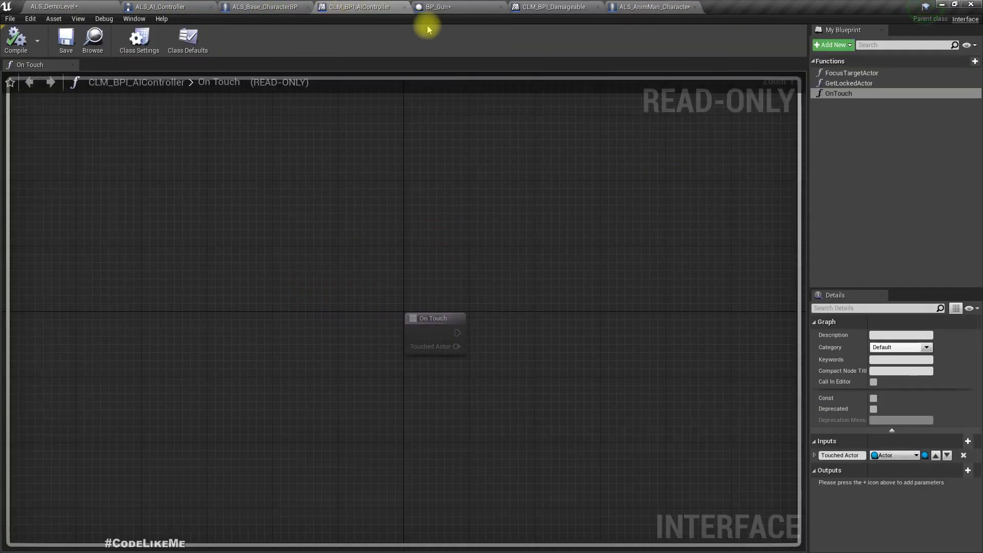
Connect Shooter to Touched Actor, compile, and follow the override error to ALS_Base_CharacterBP's On Bullet Hit
click(653, 7)
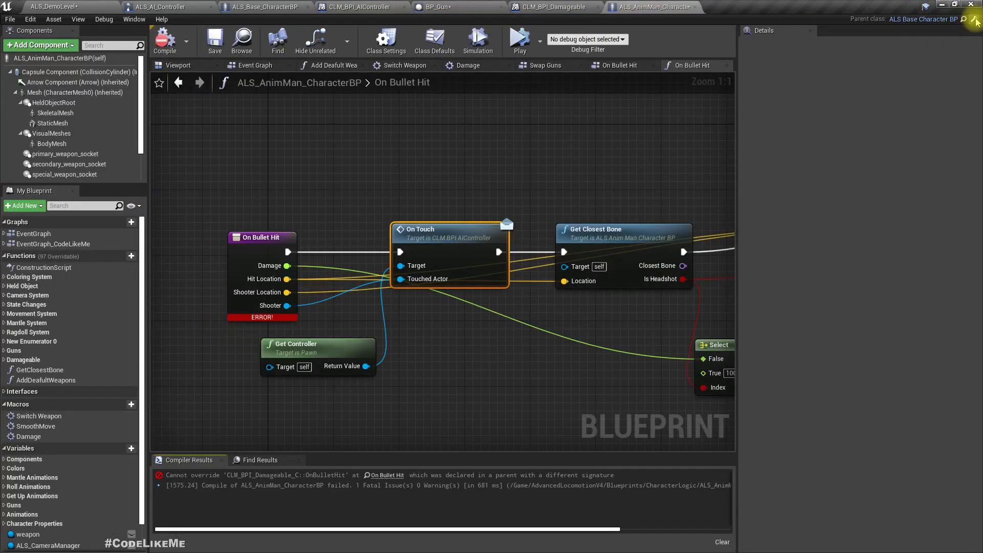
click(263, 7)
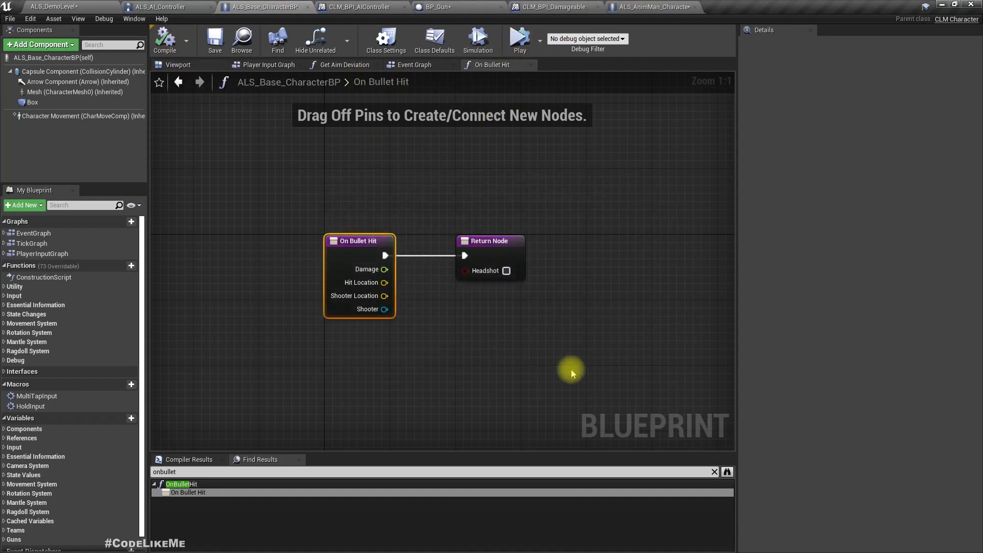
mouse_move(619, 319)
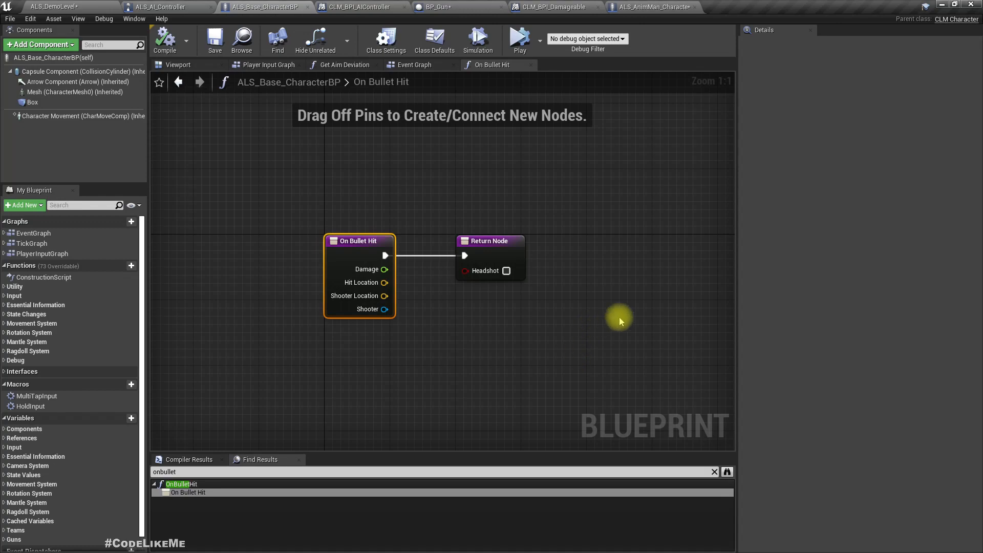
click(653, 7)
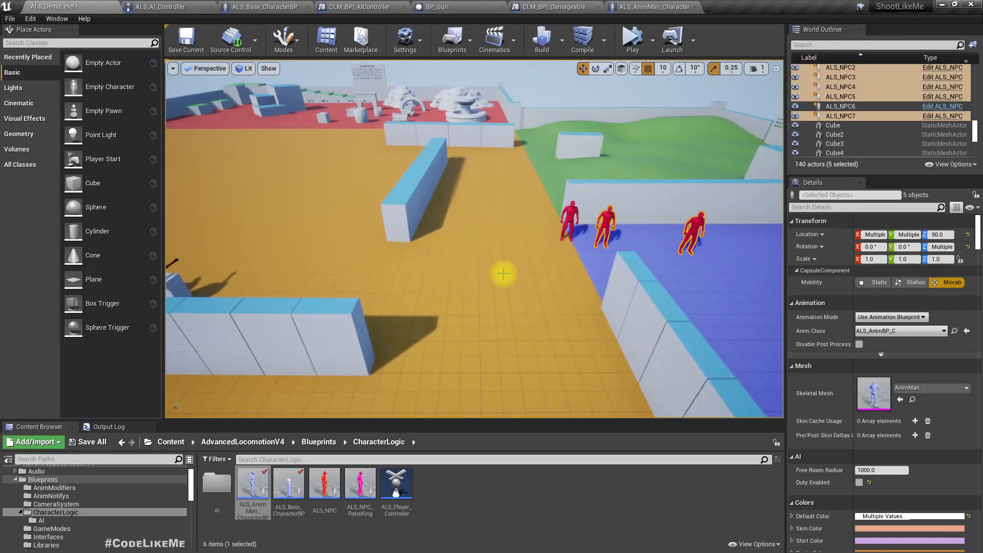
Show the demo level viewport with the red NPCs on the blue floor
click(632, 39)
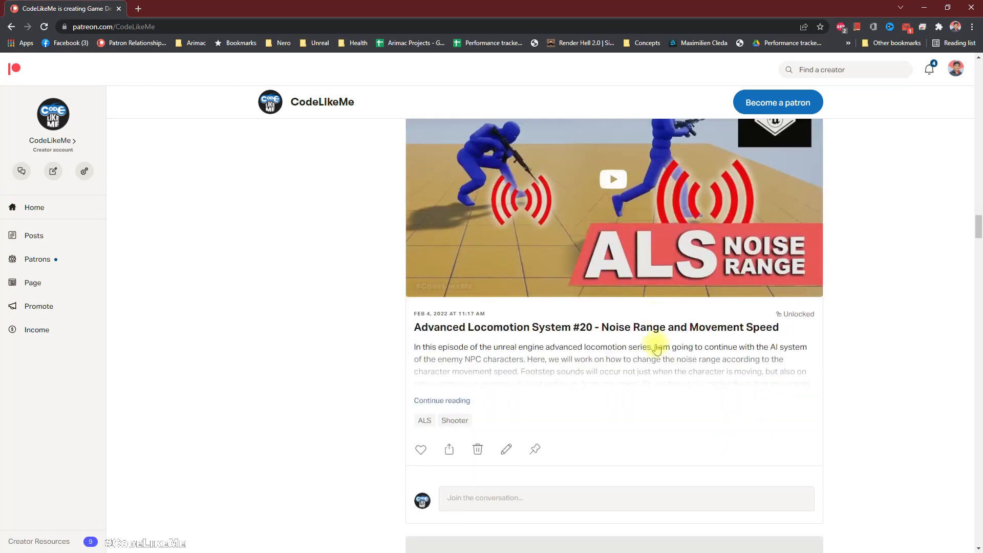
scroll(down, 3)
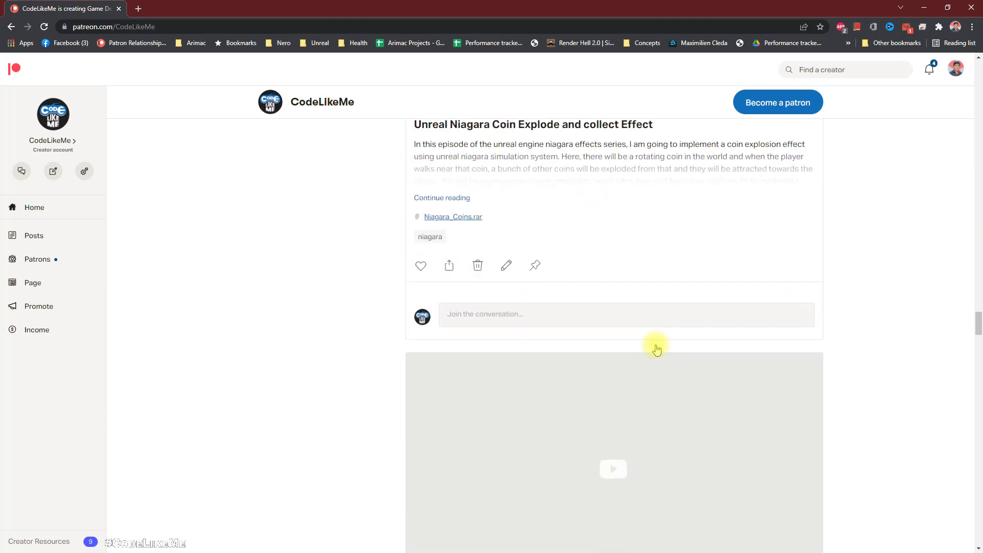
scroll(down, 3)
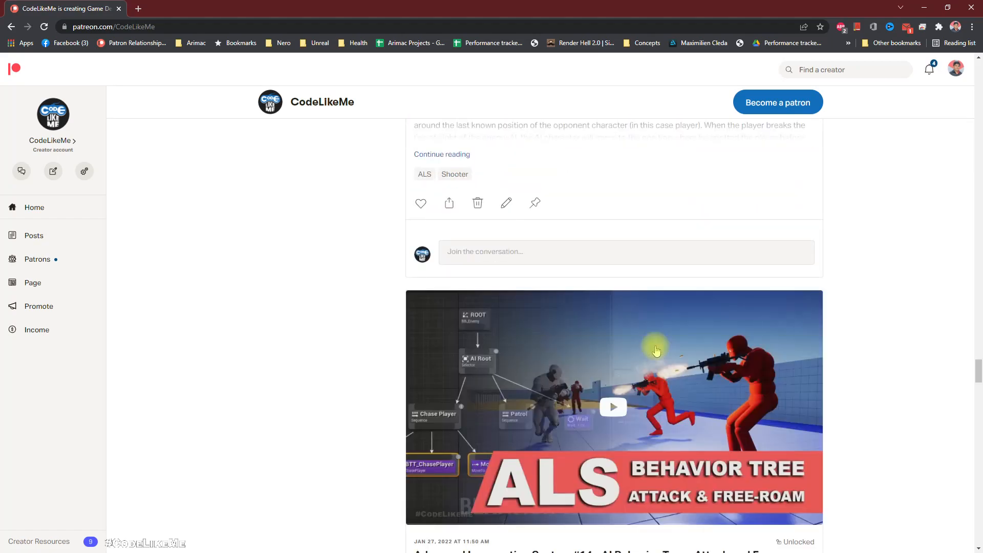
scroll(down, 3)
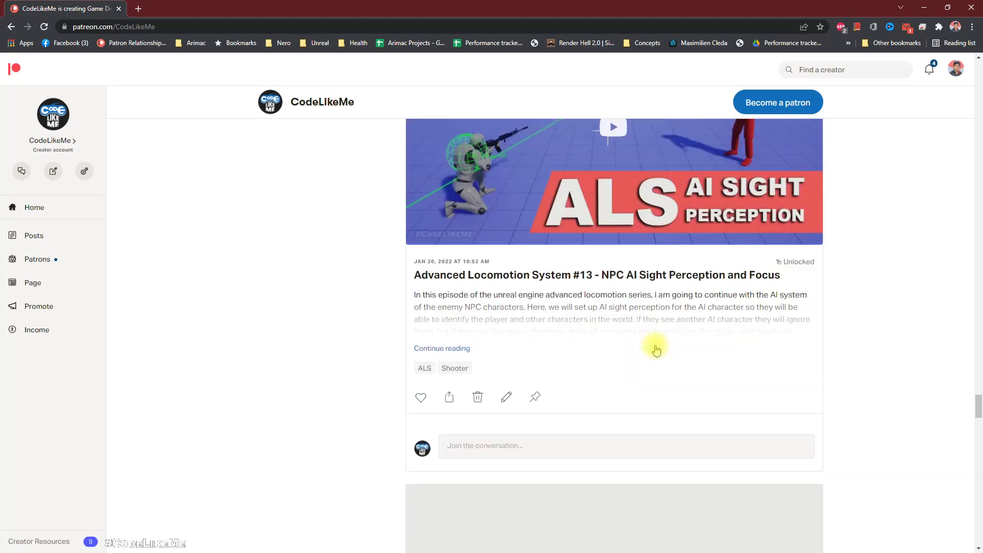
scroll(down, 3)
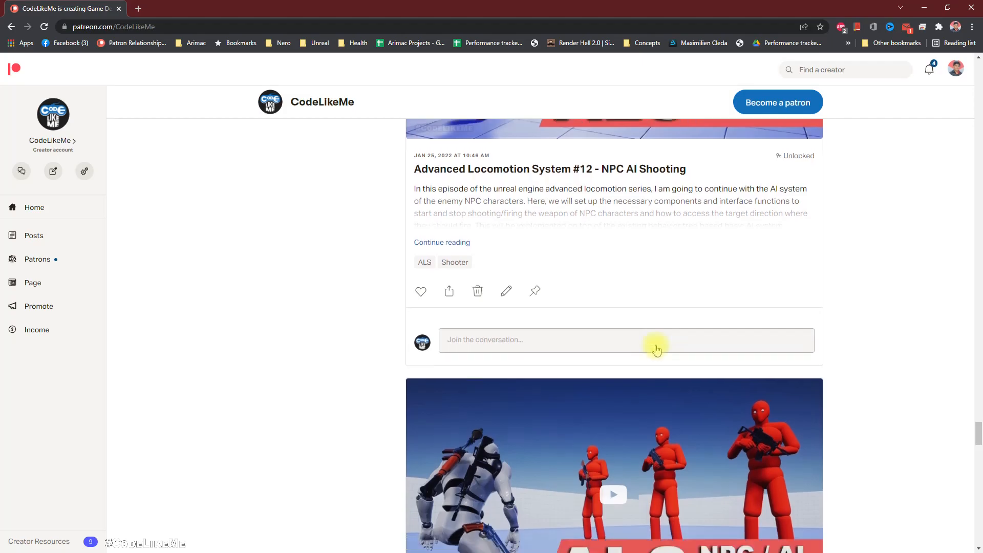